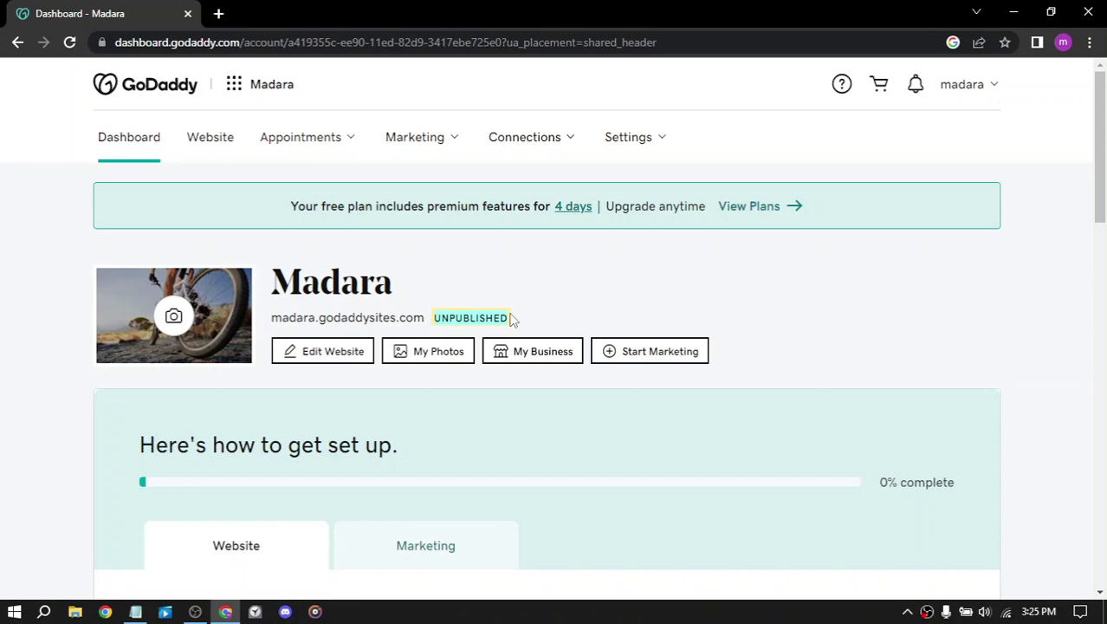
- Scroll to the setup card and show the Marketing checklist of social, email and blog tasks
{"action": "scroll", "scroll_direction": "down", "scroll_amount": 3}
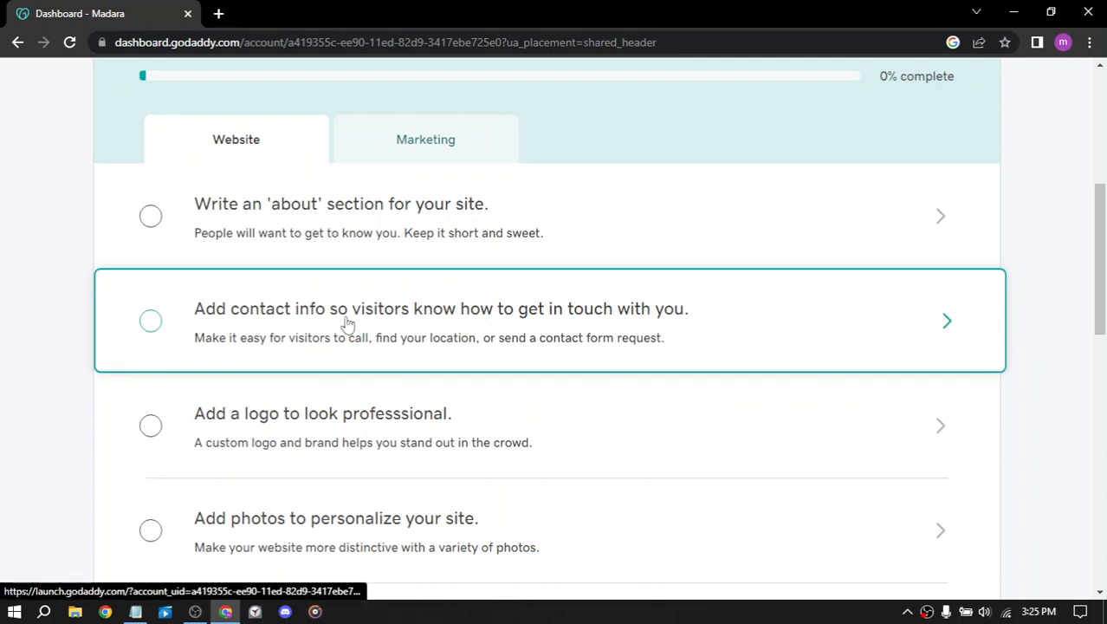
{"action": "scroll", "scroll_direction": "down", "scroll_amount": 3}
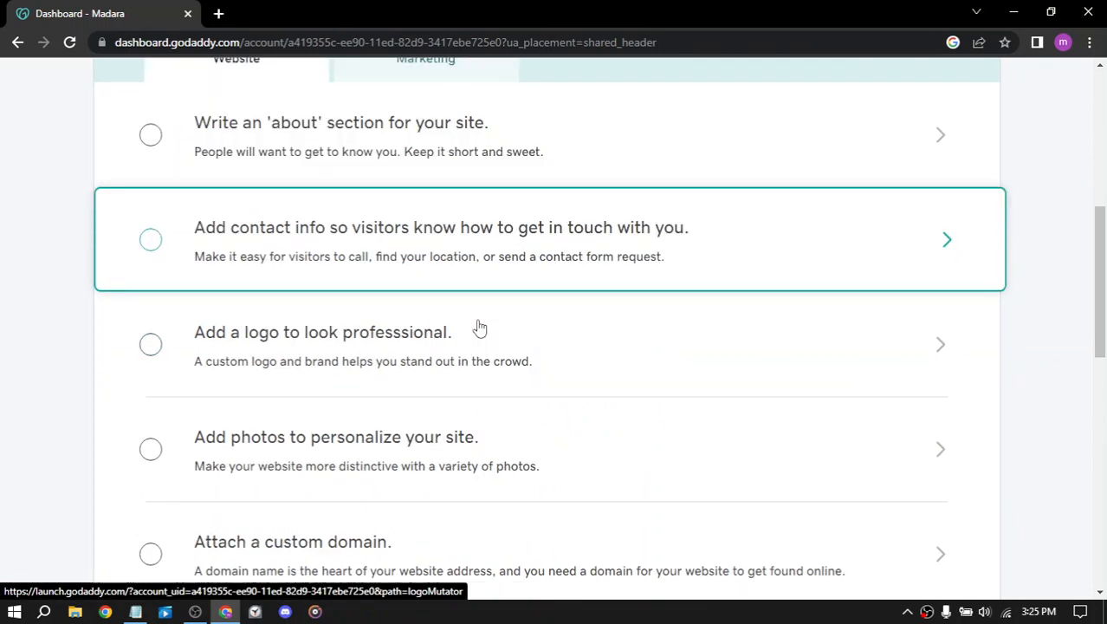
{"action": "scroll", "scroll_direction": "down", "scroll_amount": 3}
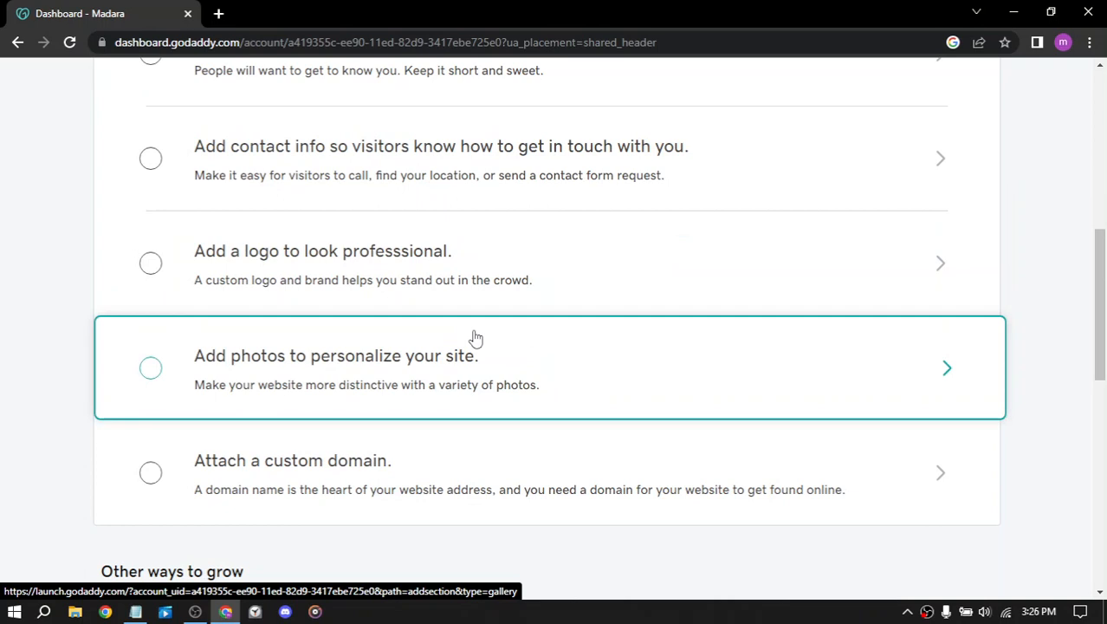
{"action": "mouse_move", "coordinate": [485, 358]}
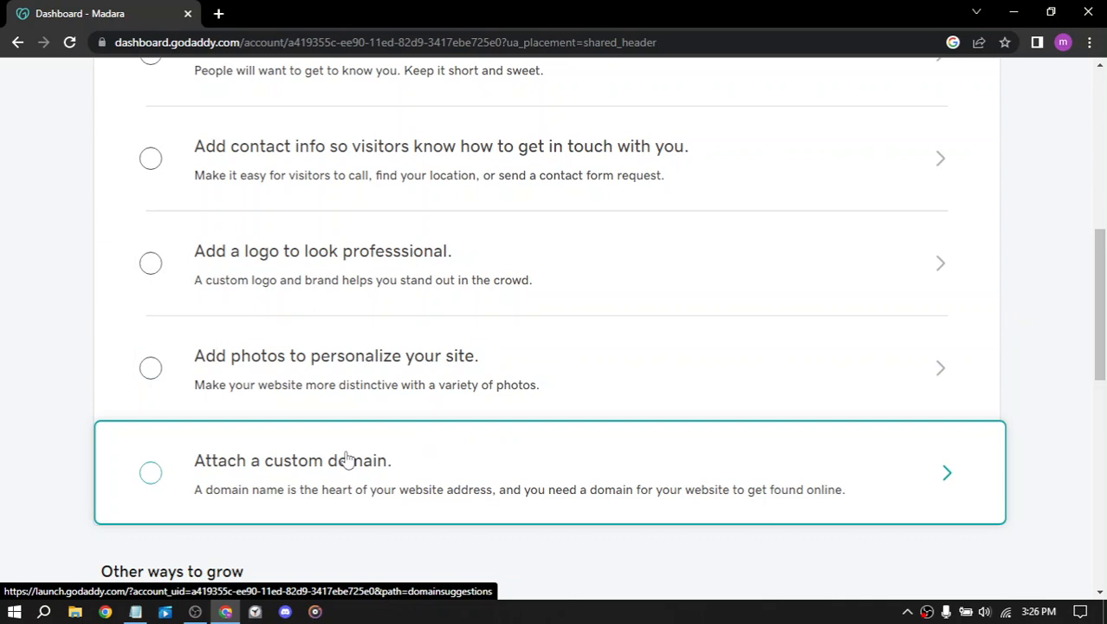
{"action": "scroll", "scroll_direction": "down", "scroll_amount": 3}
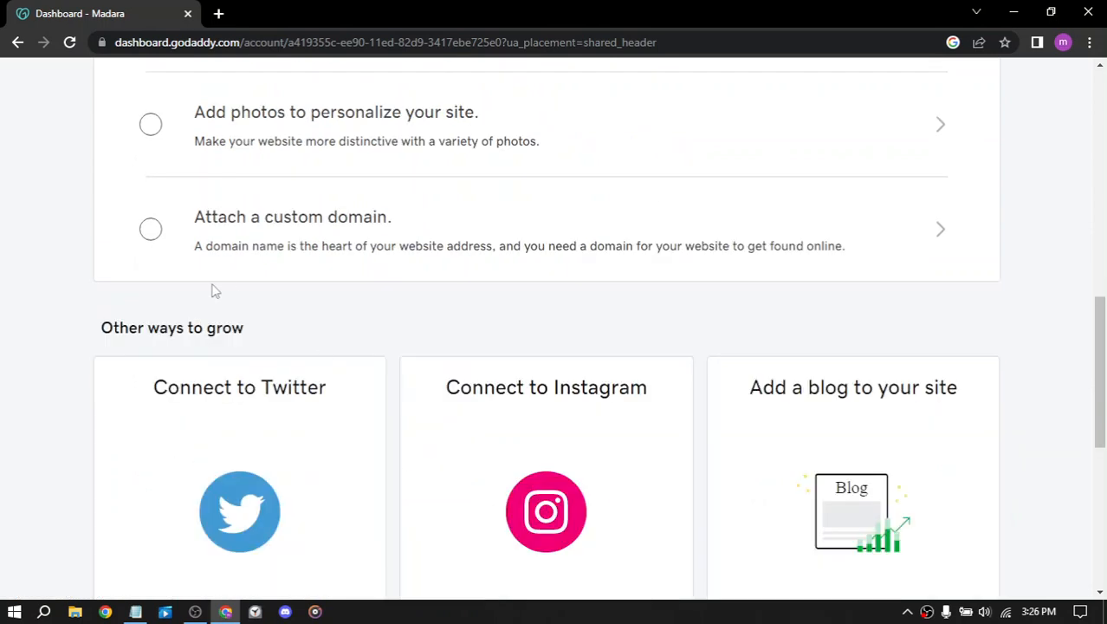
{"action": "scroll", "scroll_direction": "down", "scroll_amount": 3}
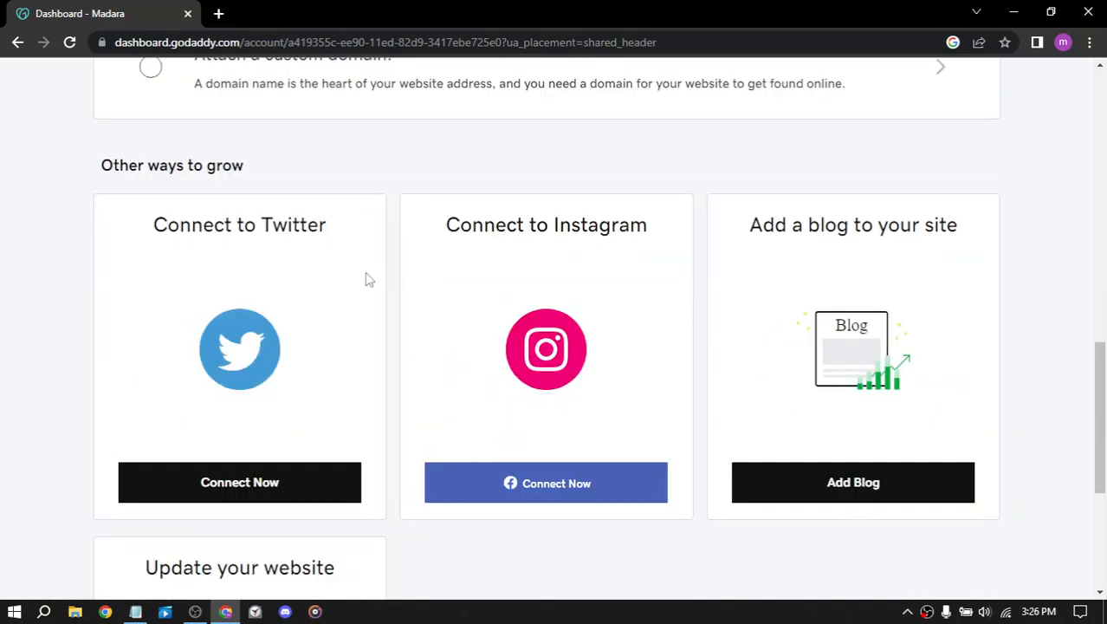
{"action": "double_click", "coordinate": [172, 165]}
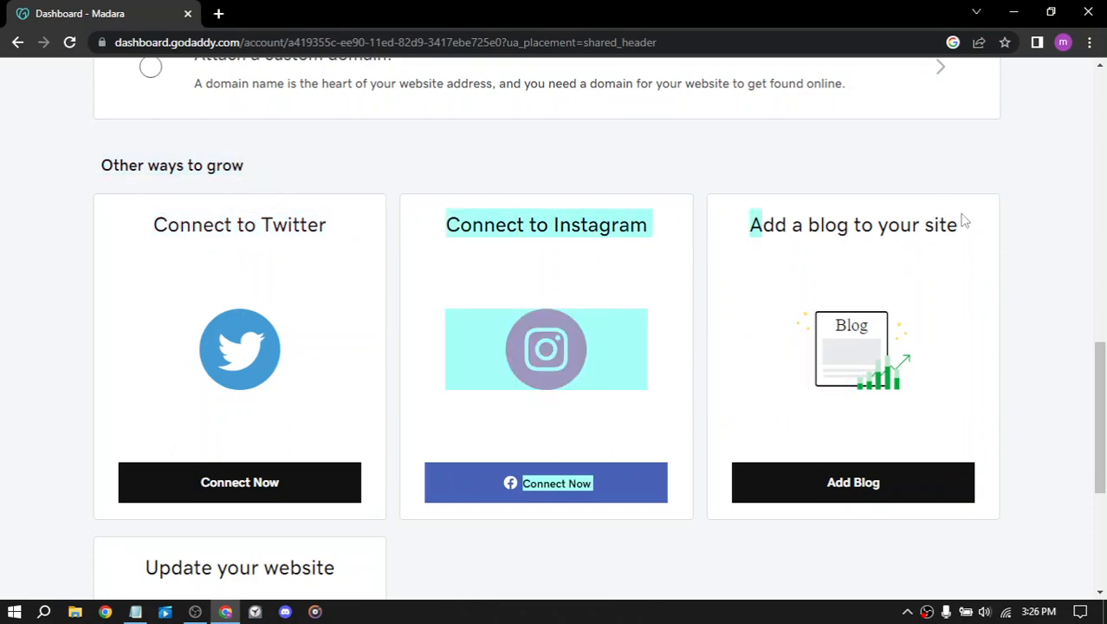
{"action": "scroll", "scroll_direction": "down", "scroll_amount": 3}
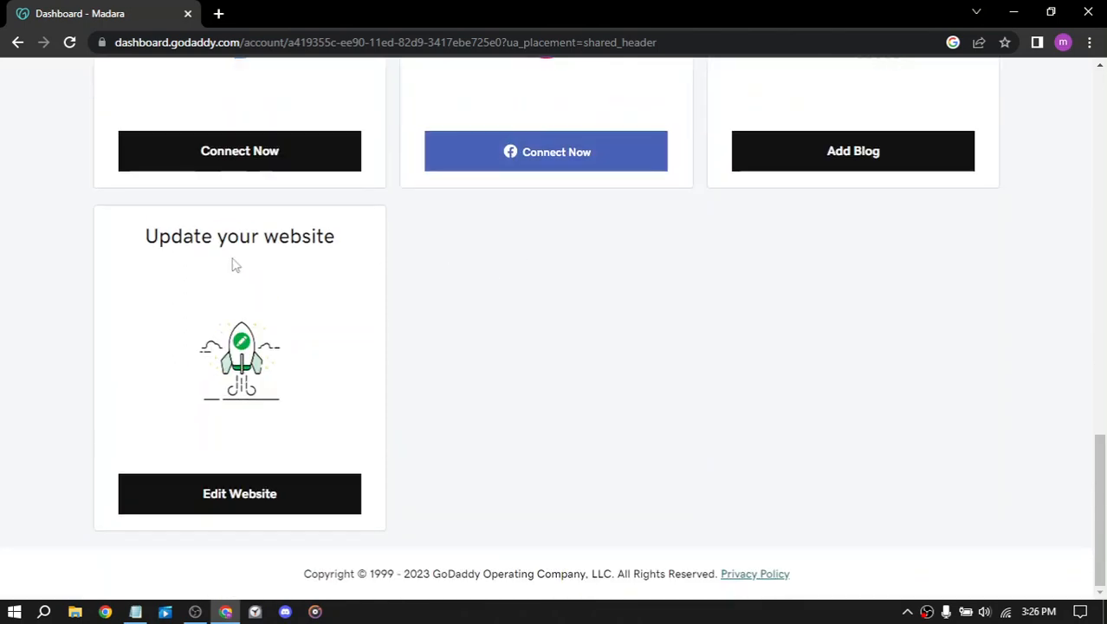
{"action": "scroll", "scroll_direction": "up", "scroll_amount": 3}
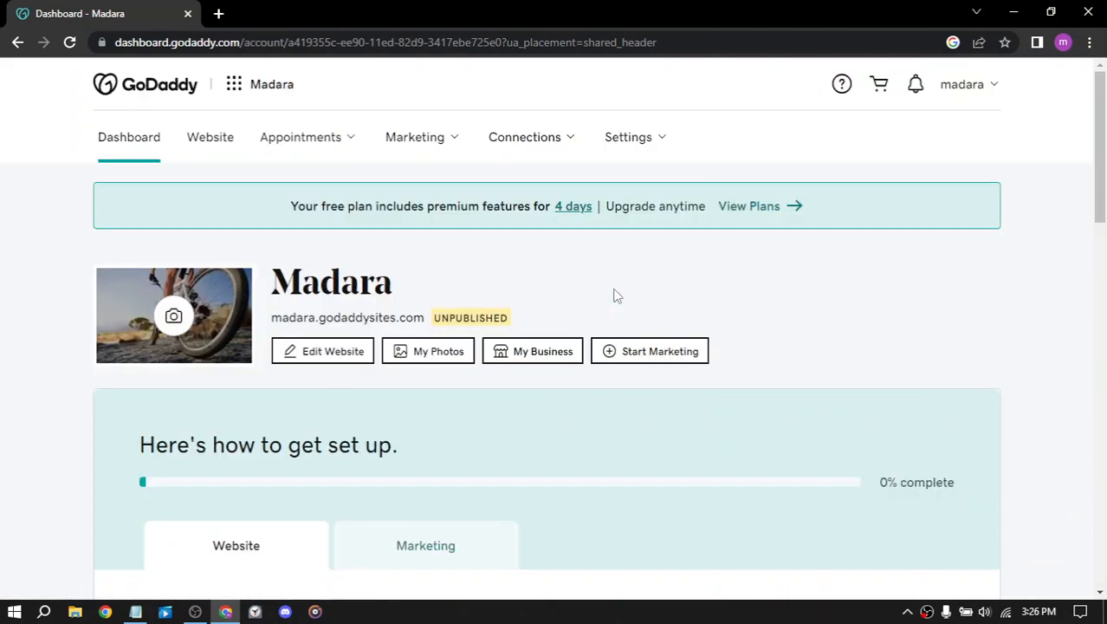
{"action": "mouse_move", "coordinate": [210, 137]}
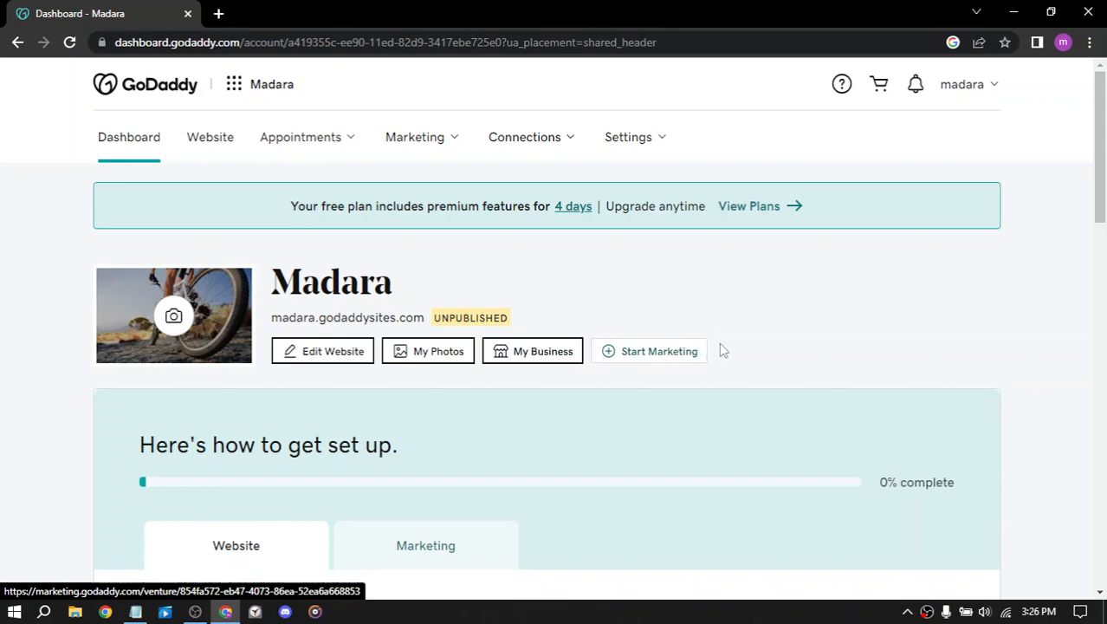
{"action": "scroll", "scroll_direction": "down", "scroll_amount": 3}
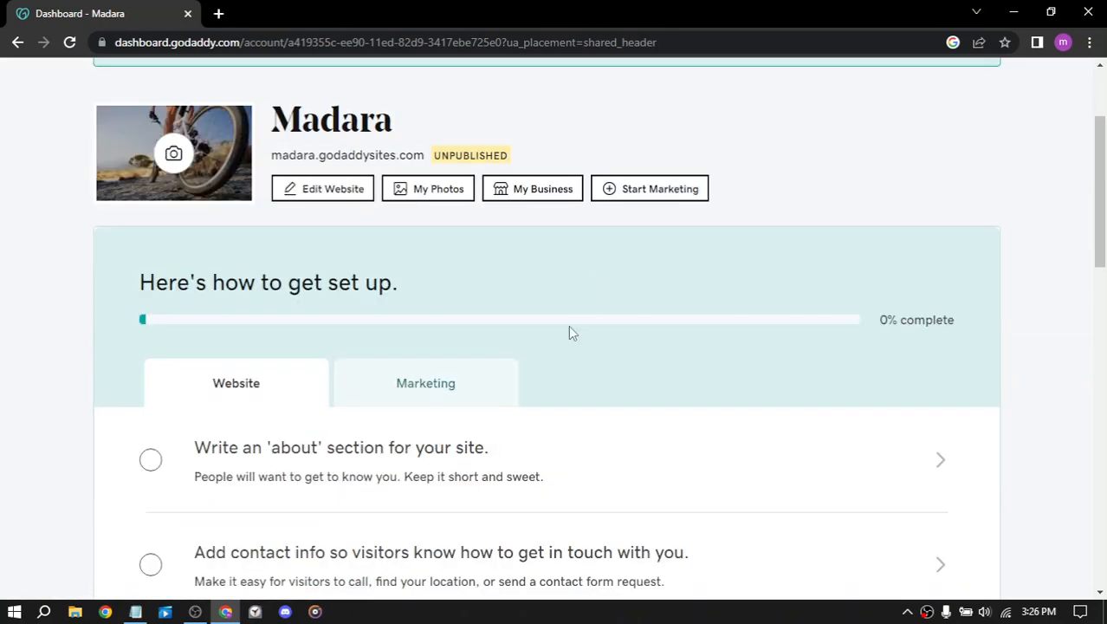
{"action": "scroll", "scroll_direction": "down", "scroll_amount": 3}
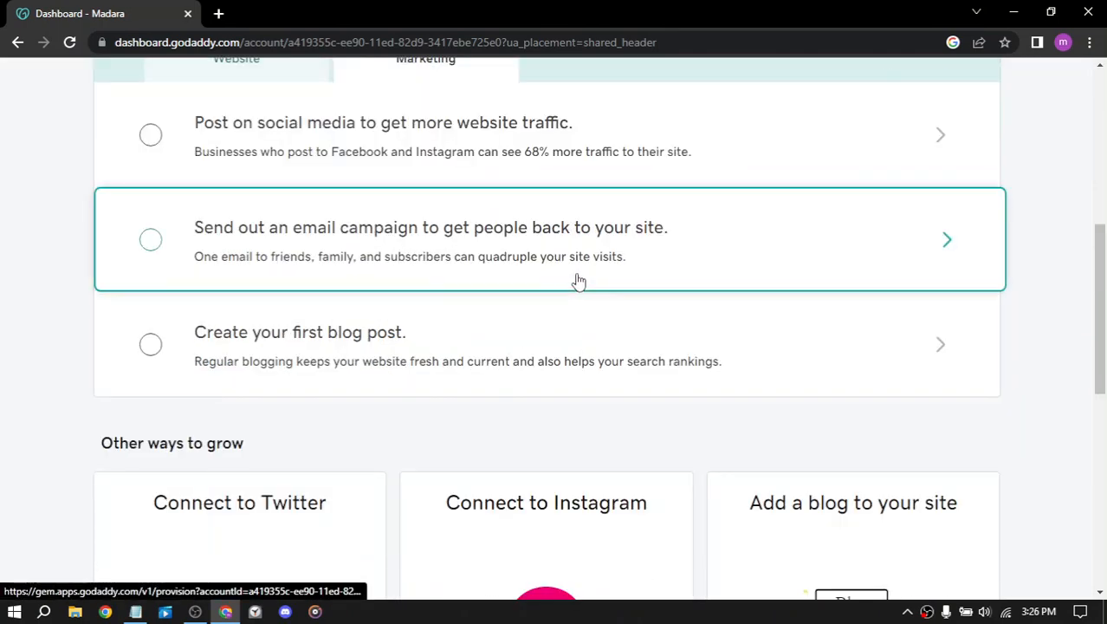
{"action": "scroll", "scroll_direction": "up", "scroll_amount": 3}
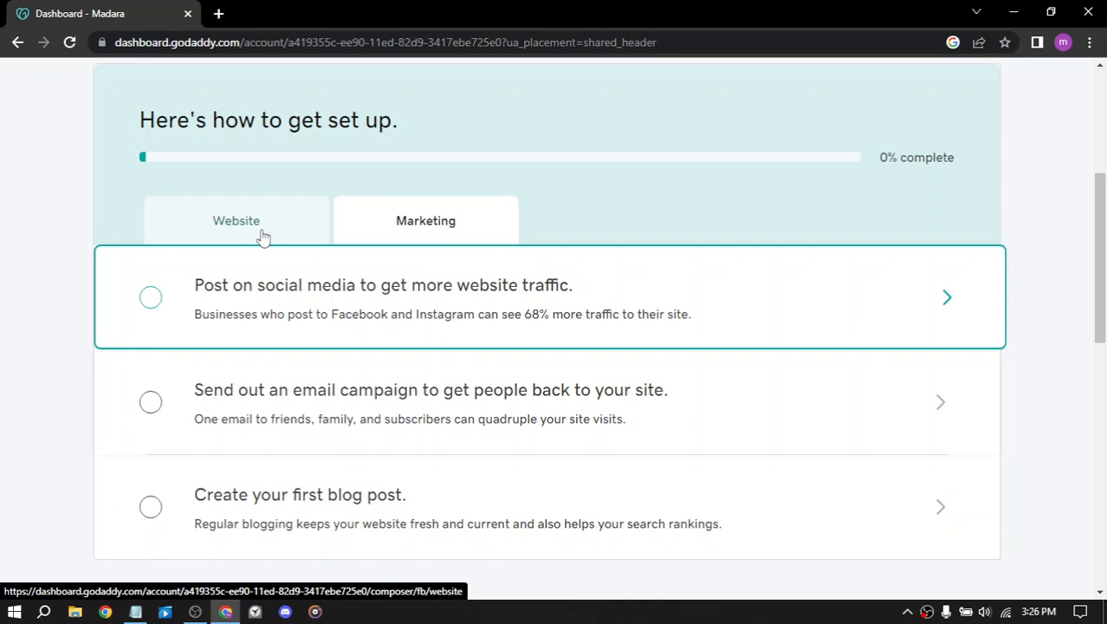
- Switch the setup card to the Website tab and scroll to the dashboard top
{"action": "left_click", "coordinate": [236, 220]}
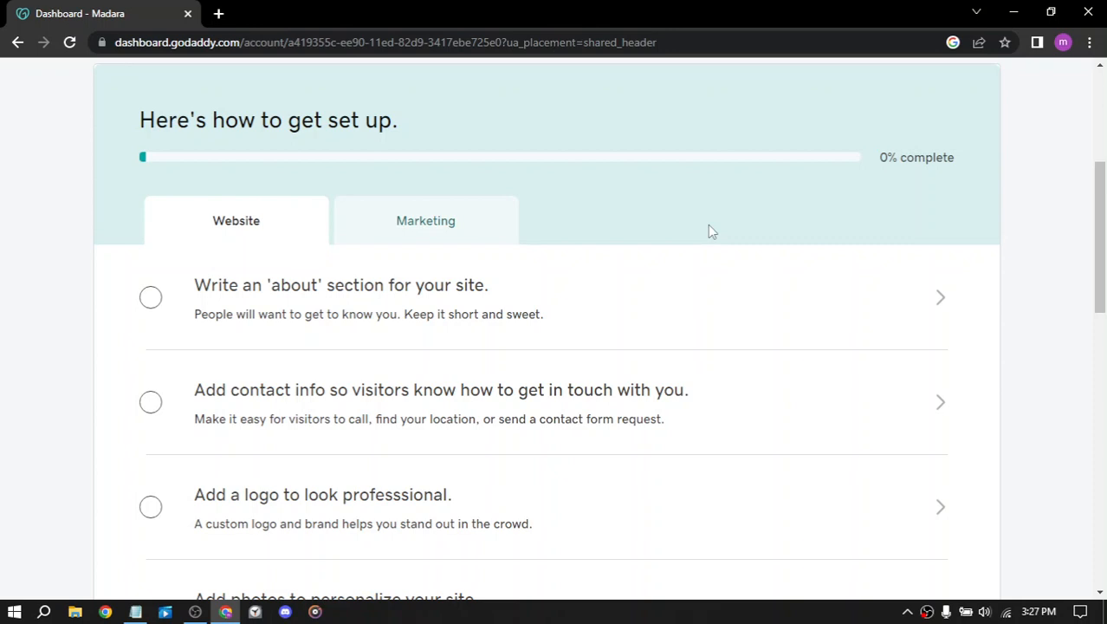
{"action": "scroll", "scroll_direction": "up", "scroll_amount": 3}
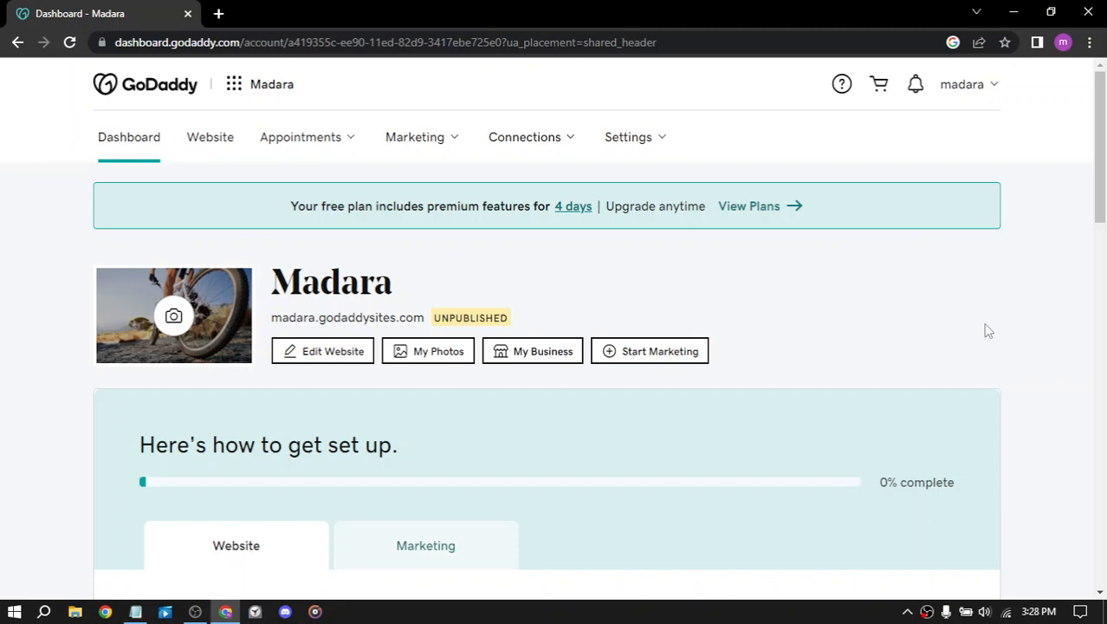
{"action": "mouse_move", "coordinate": [520, 223]}
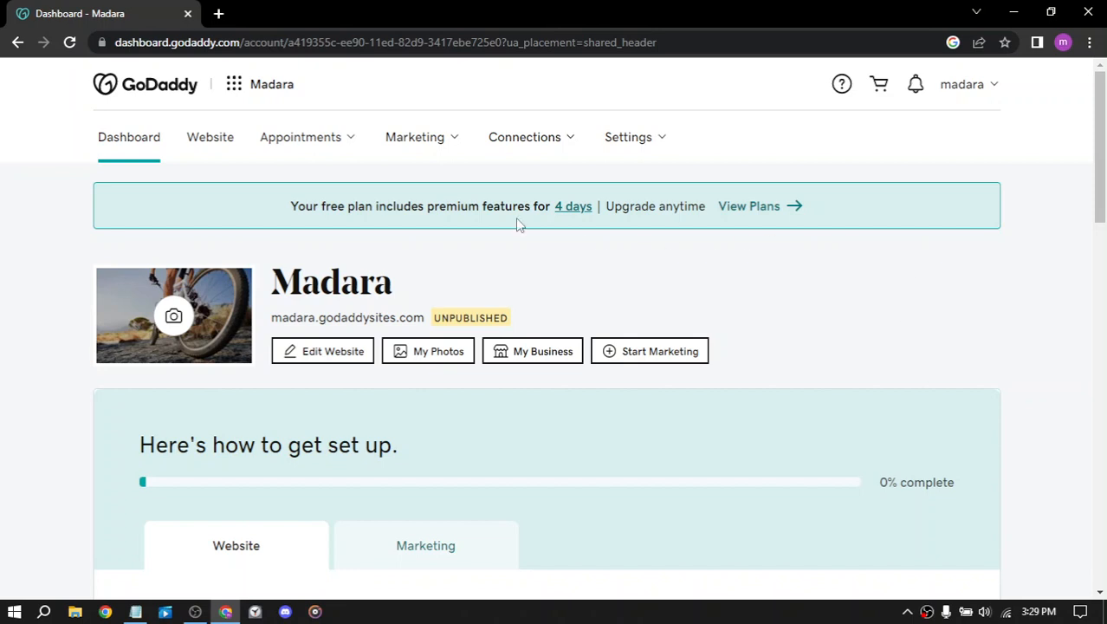
{"action": "mouse_move", "coordinate": [515, 122]}
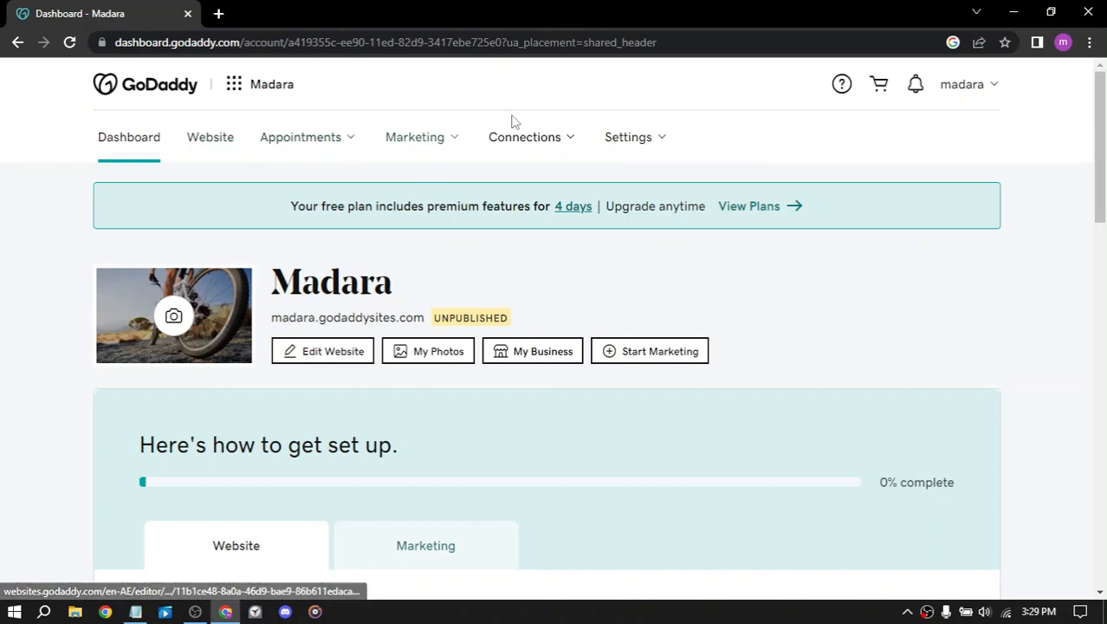
{"action": "left_click", "coordinate": [964, 84]}
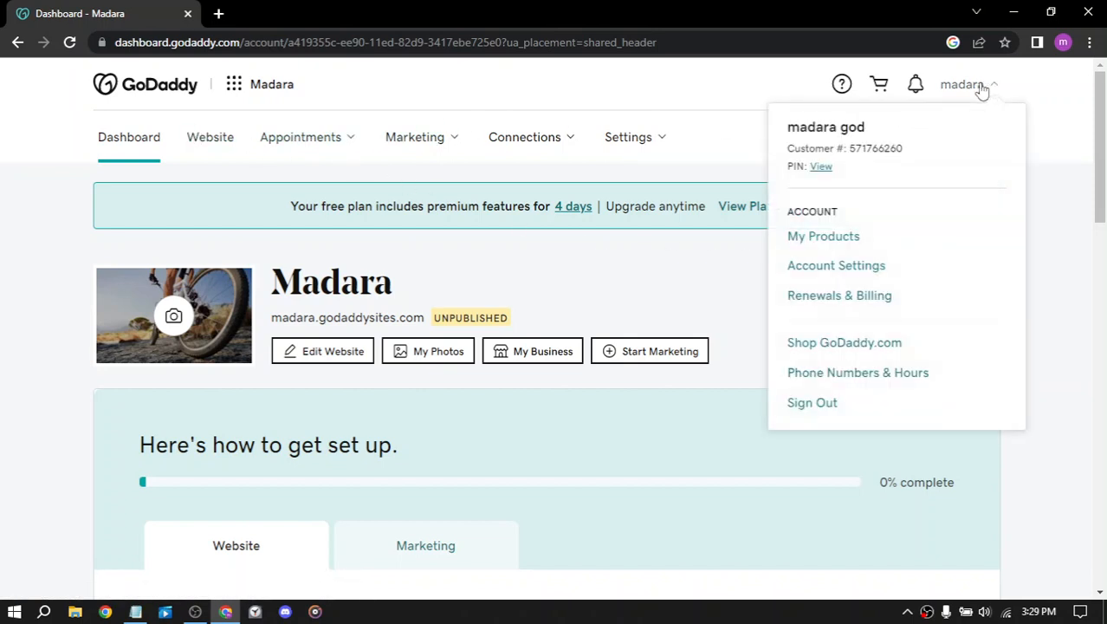
{"action": "mouse_move", "coordinate": [821, 166]}
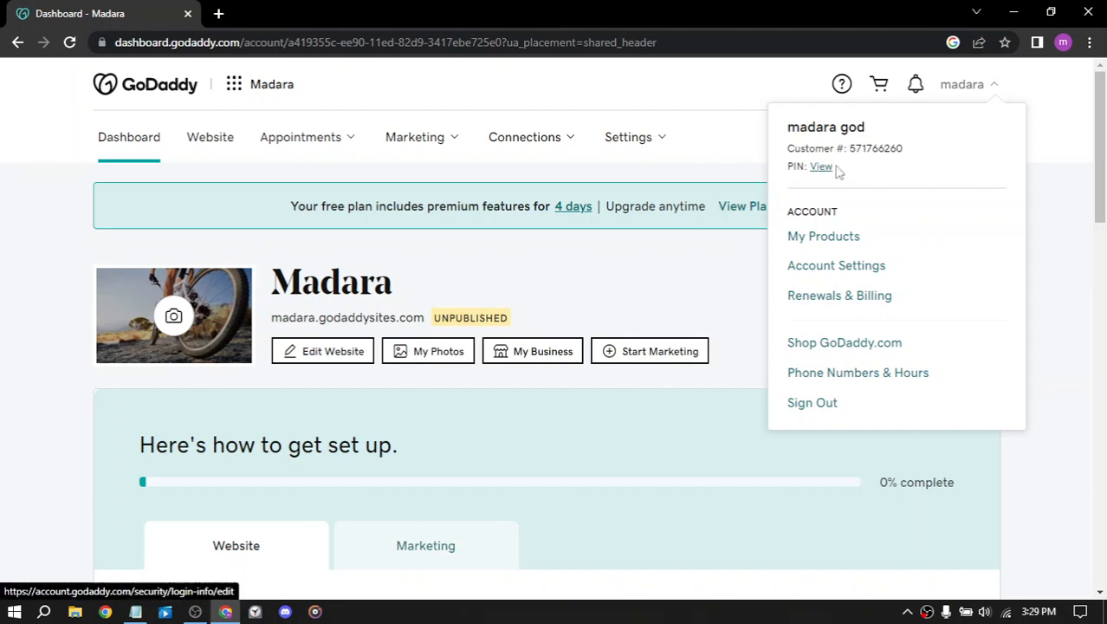
{"action": "mouse_move", "coordinate": [814, 300]}
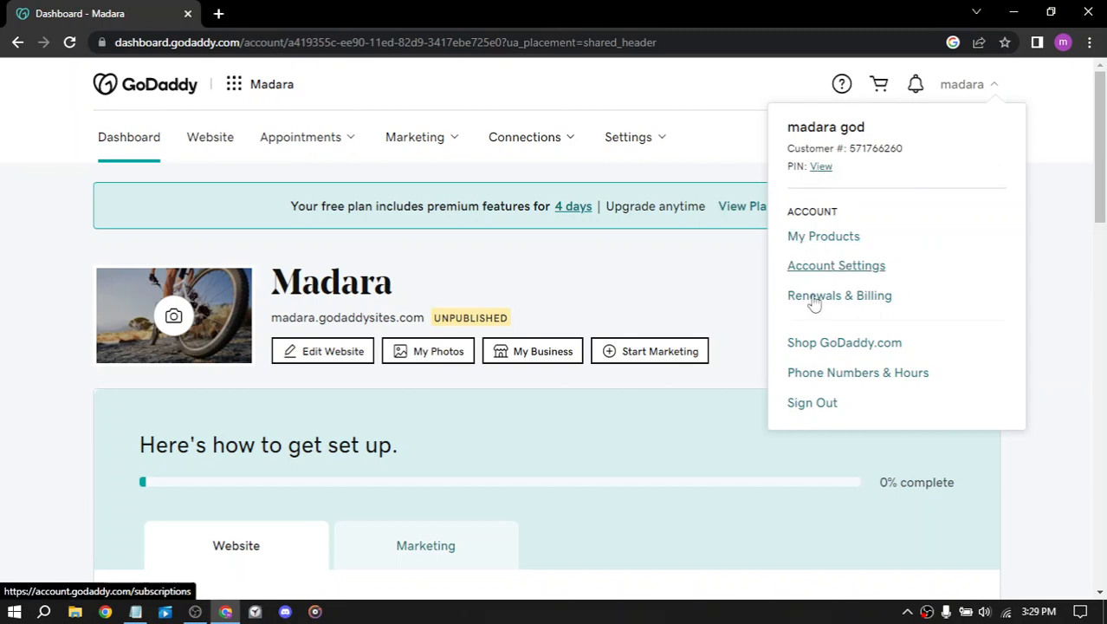
{"action": "mouse_move", "coordinate": [829, 373]}
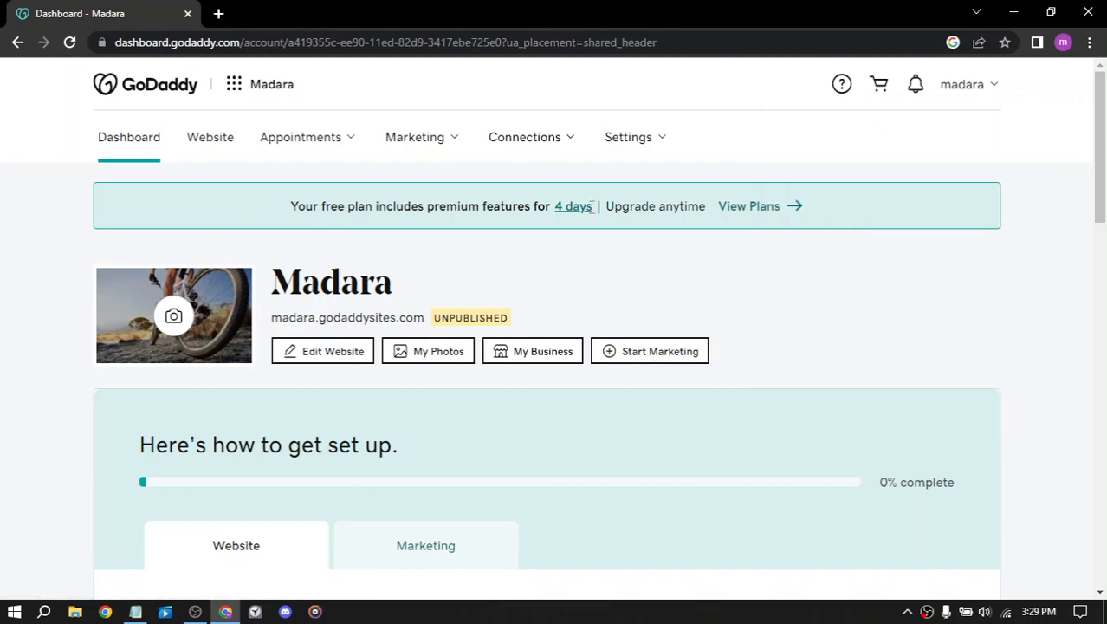
{"action": "scroll", "scroll_direction": "down", "scroll_amount": 3}
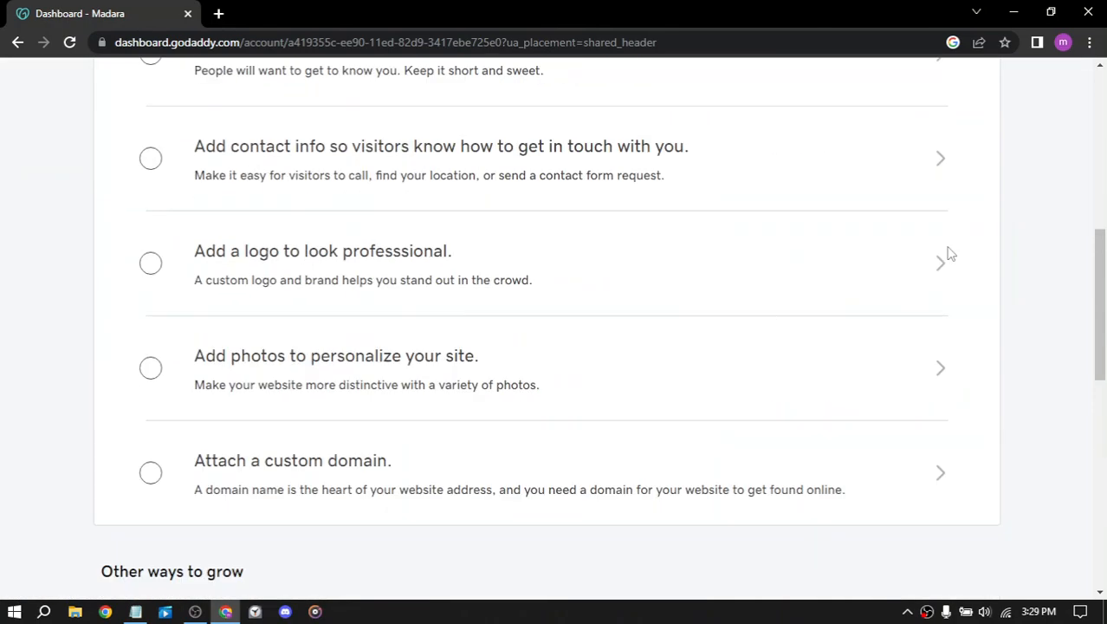
{"action": "scroll", "scroll_direction": "up", "scroll_amount": 3}
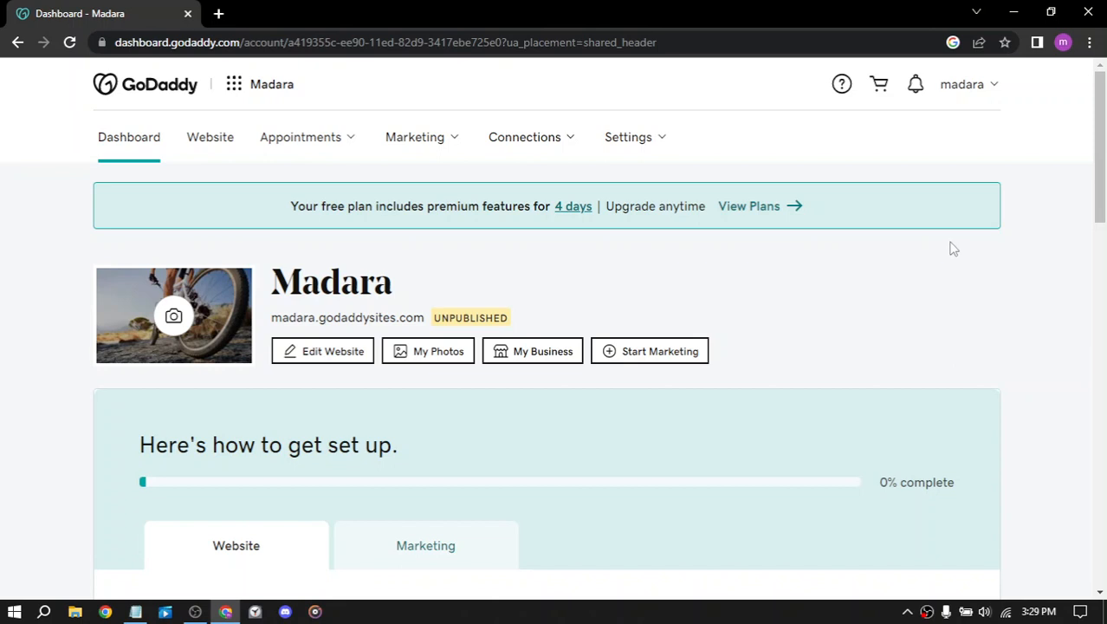
{"action": "mouse_move", "coordinate": [951, 284]}
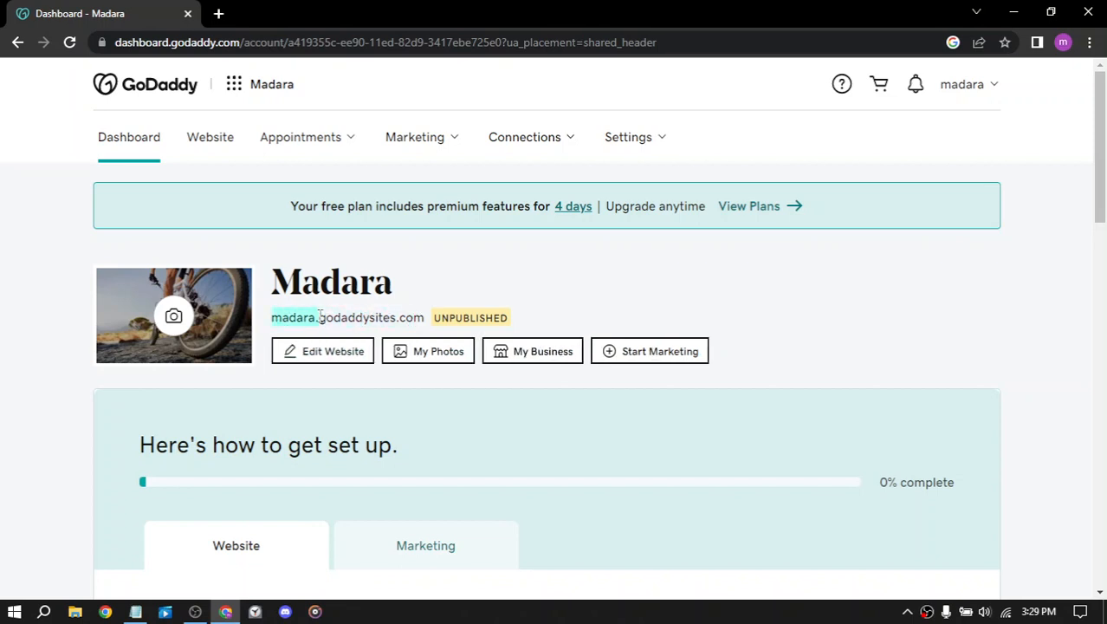
{"action": "mouse_move", "coordinate": [330, 317]}
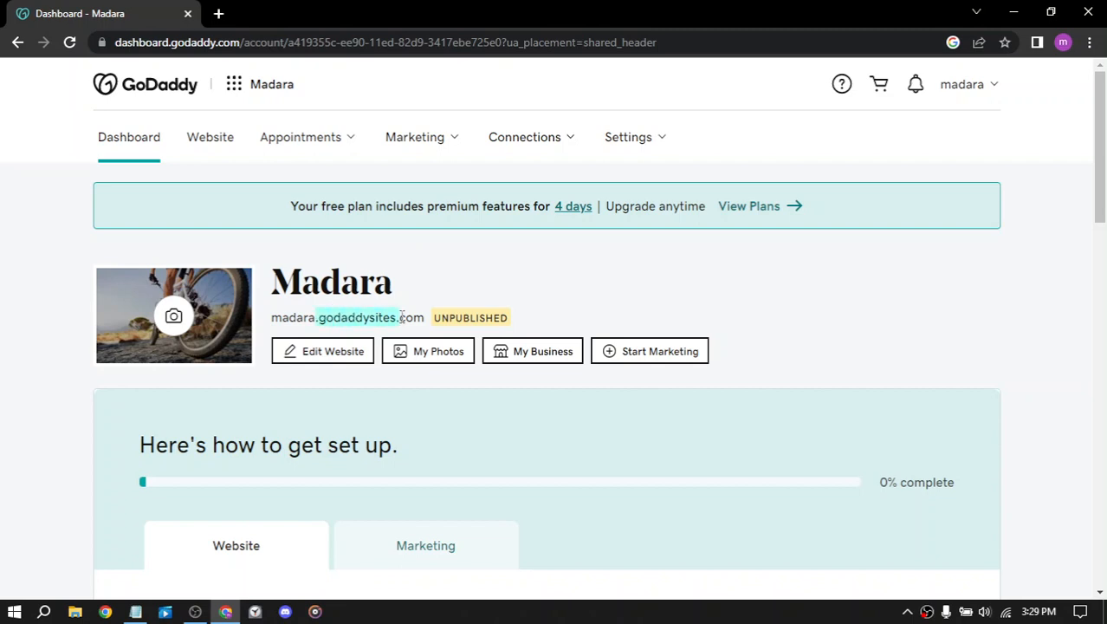
{"action": "mouse_move", "coordinate": [706, 305]}
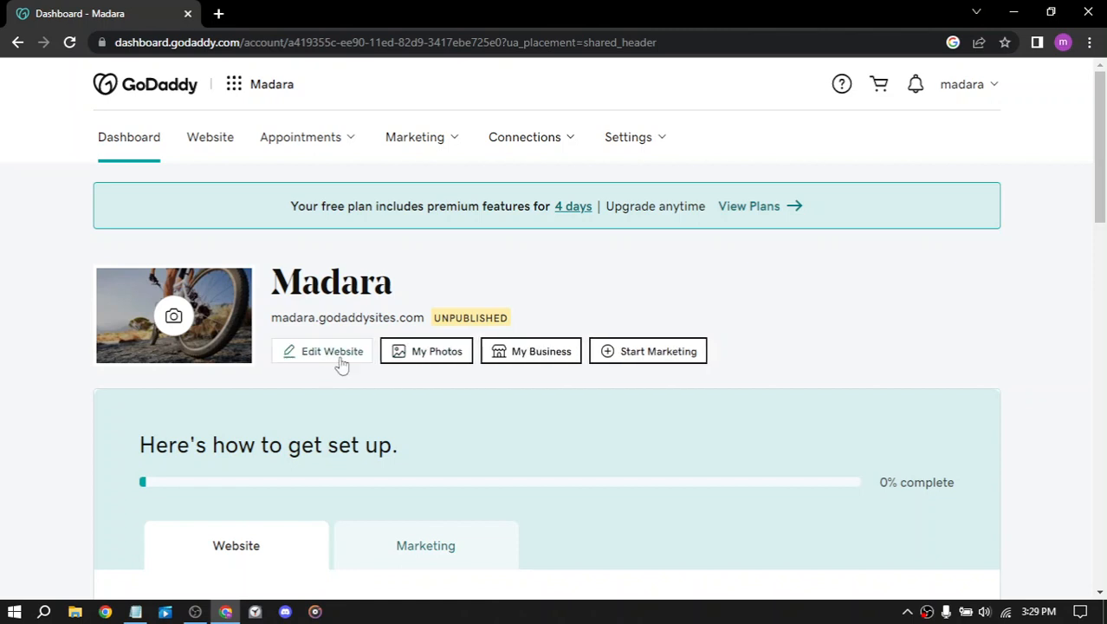
- Open the Madara site in the GoDaddy Website Builder editor
{"action": "left_click", "coordinate": [331, 351]}
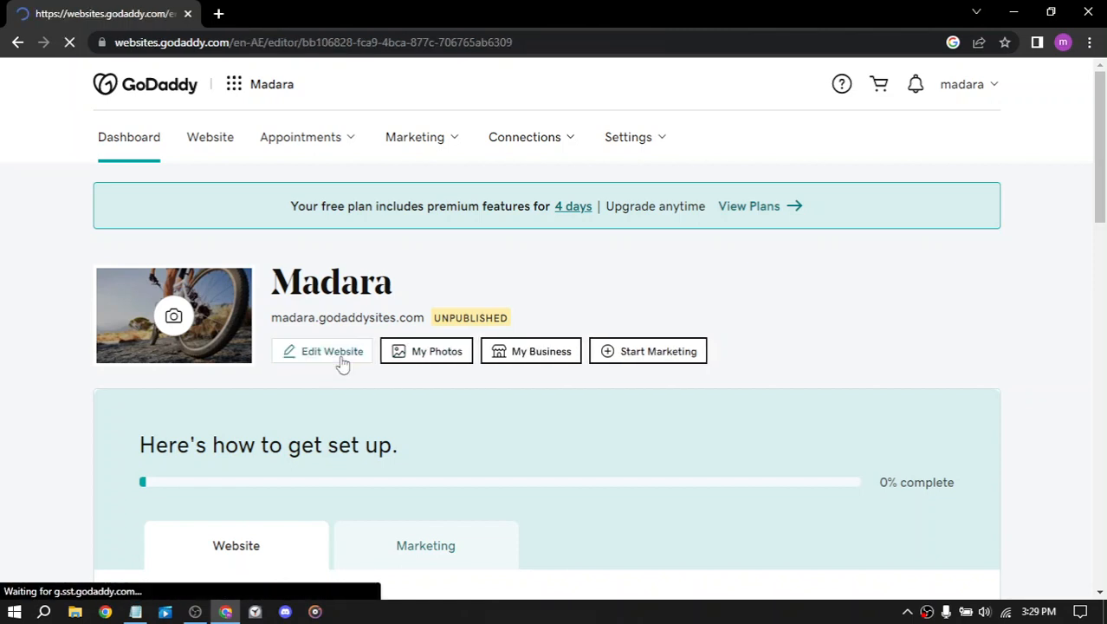
{"action": "left_click", "coordinate": [332, 351]}
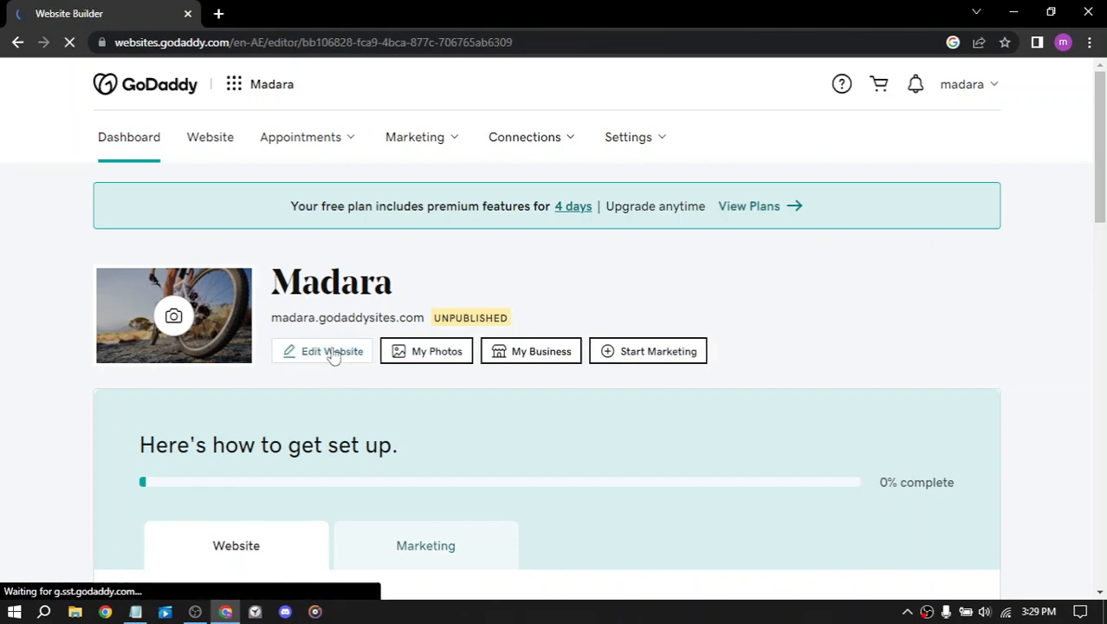
{"action": "left_click", "coordinate": [332, 350]}
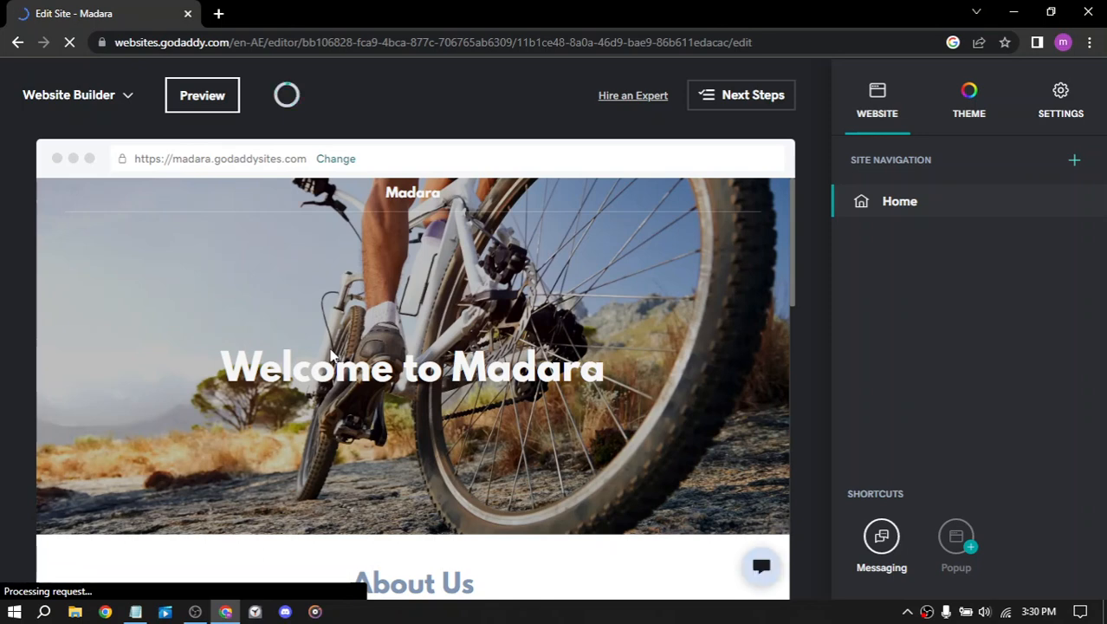
{"action": "mouse_move", "coordinate": [331, 354]}
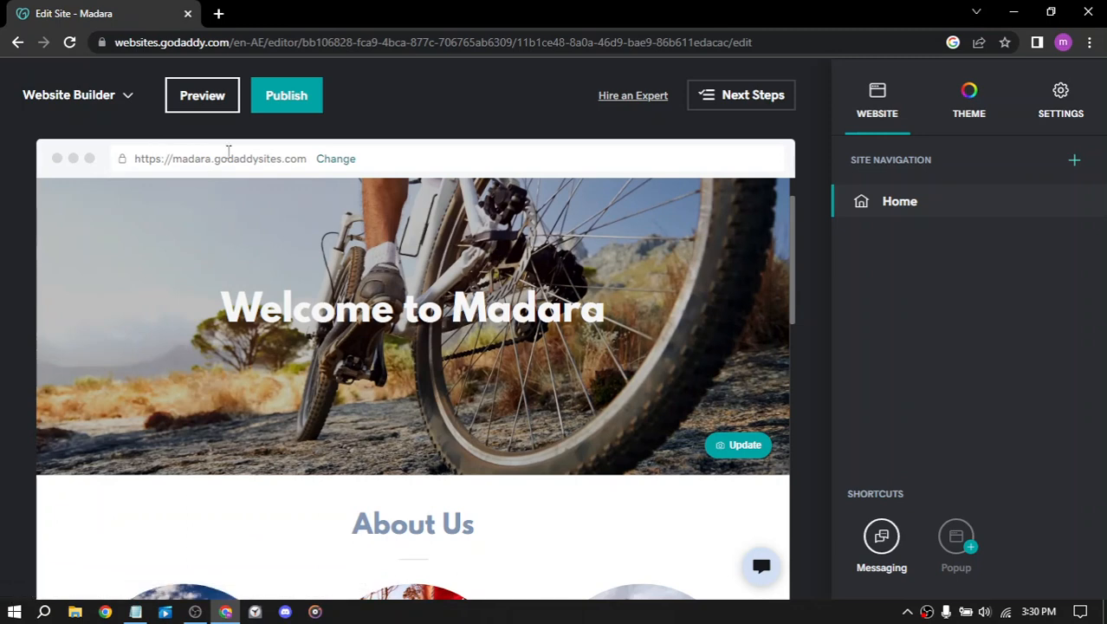
{"action": "mouse_move", "coordinate": [510, 247]}
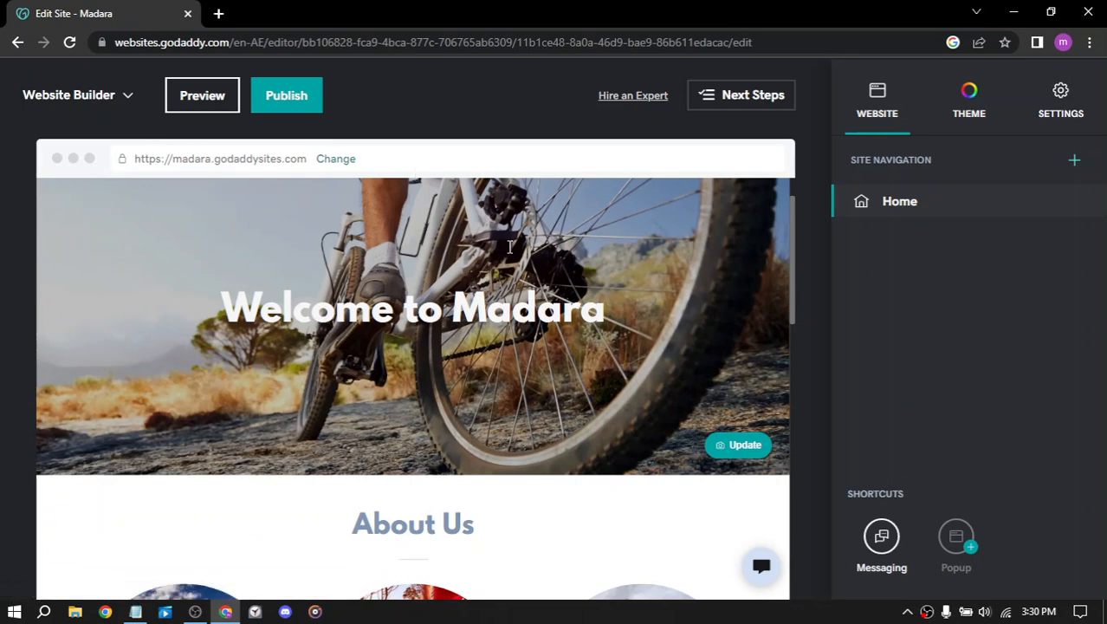
- Browse the homepage's feature, Subscribe and Contact Us sections, selecting the Subscribe section
{"action": "scroll", "scroll_direction": "down", "scroll_amount": 3}
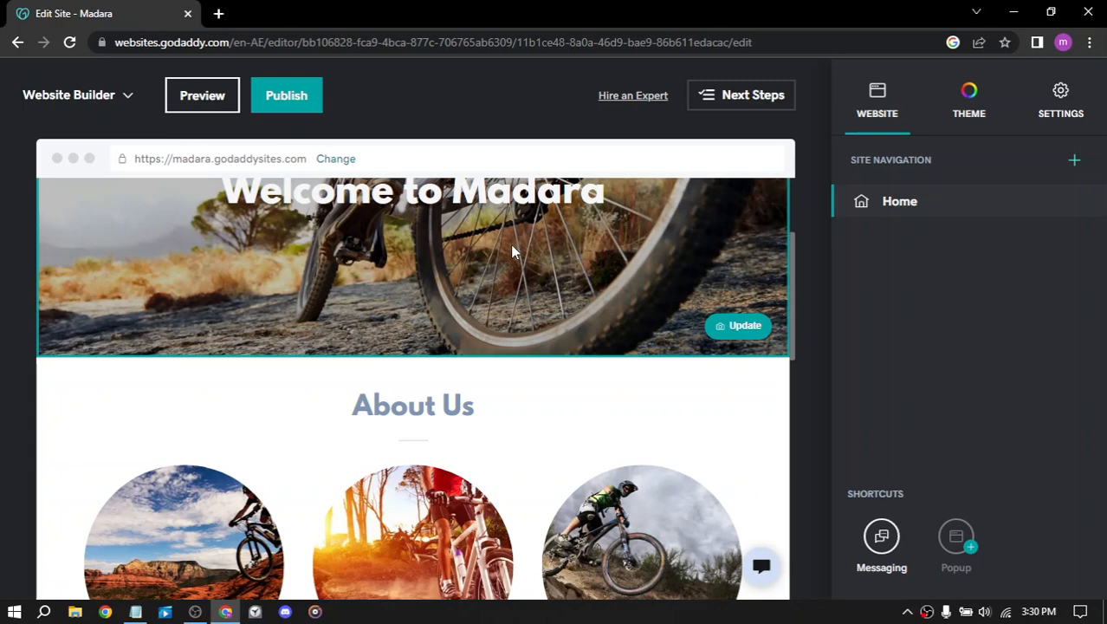
{"action": "mouse_move", "coordinate": [420, 422]}
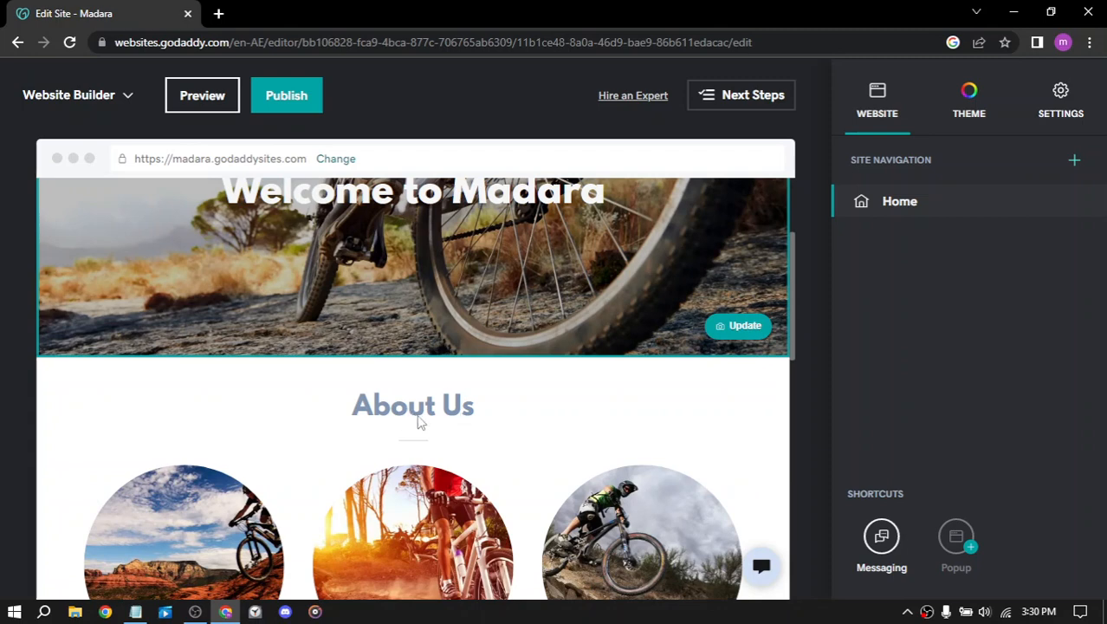
{"action": "scroll", "scroll_direction": "down", "scroll_amount": 3}
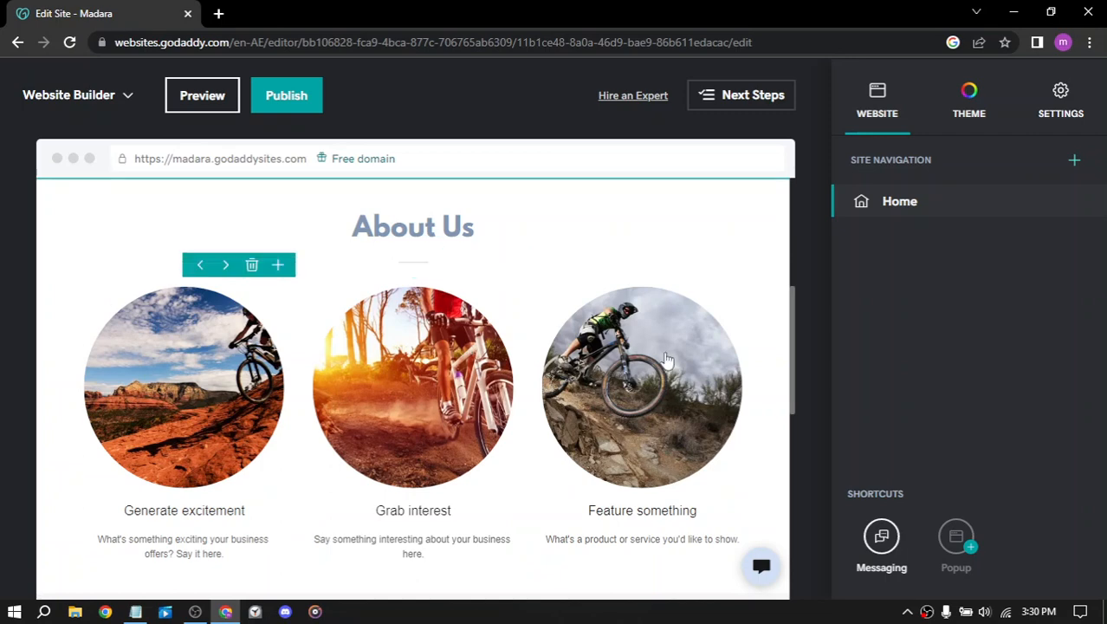
{"action": "scroll", "scroll_direction": "down", "scroll_amount": 3}
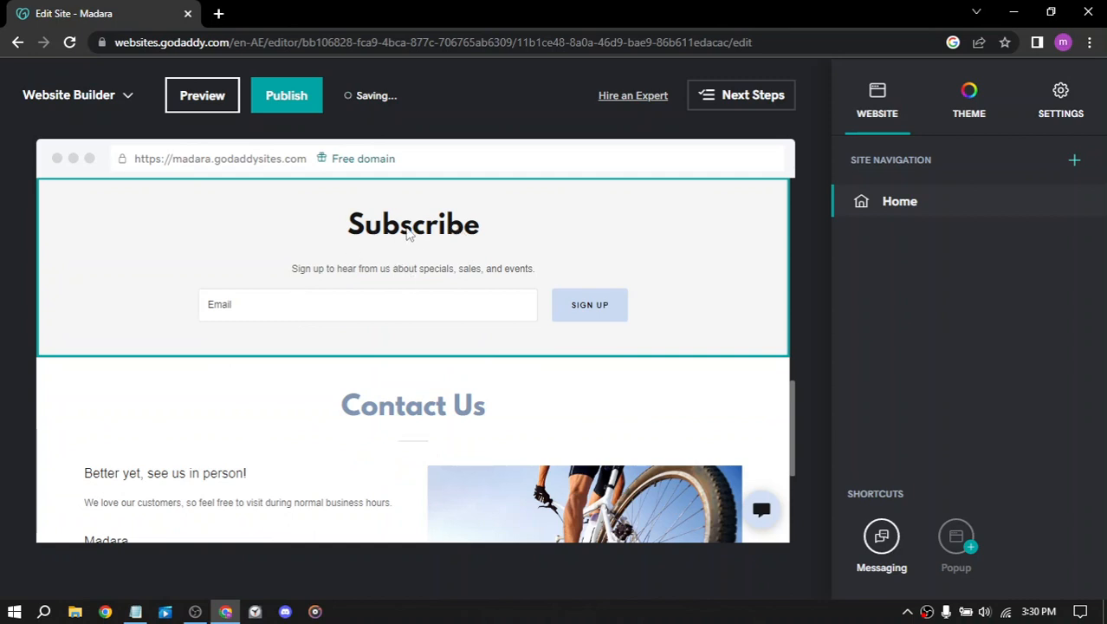
{"action": "left_click", "coordinate": [412, 264]}
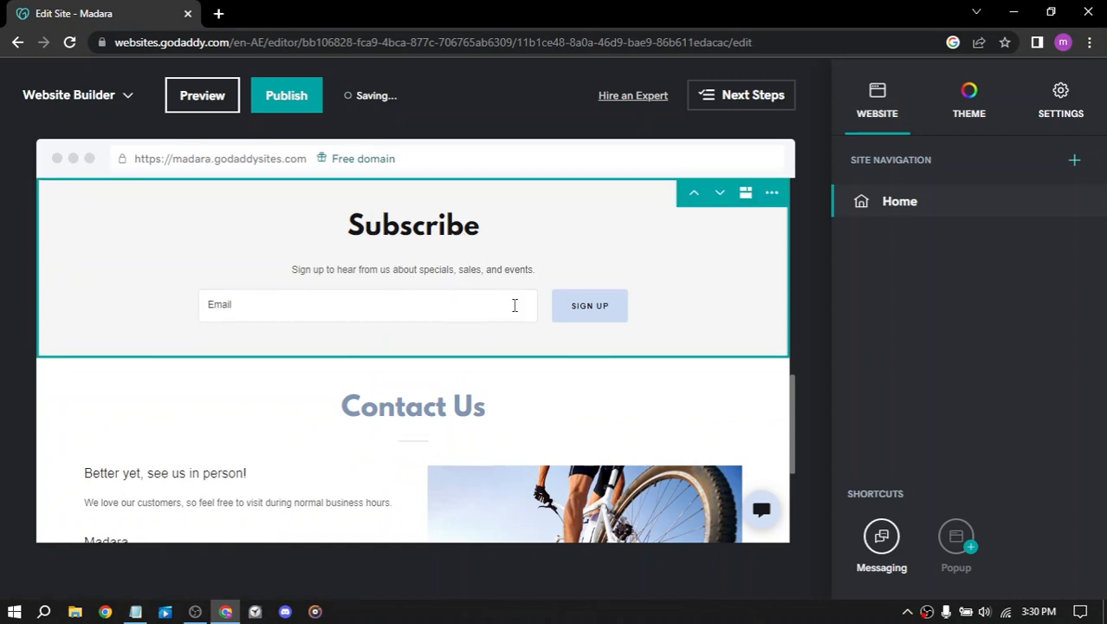
{"action": "scroll", "scroll_direction": "down", "scroll_amount": 3}
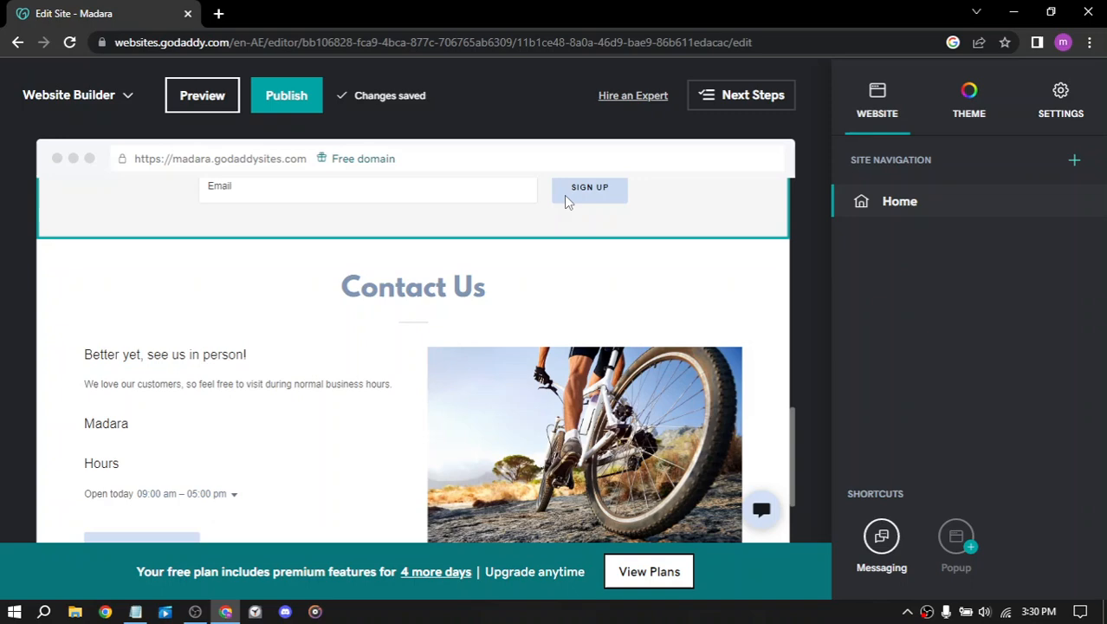
{"action": "scroll", "scroll_direction": "down", "scroll_amount": 3}
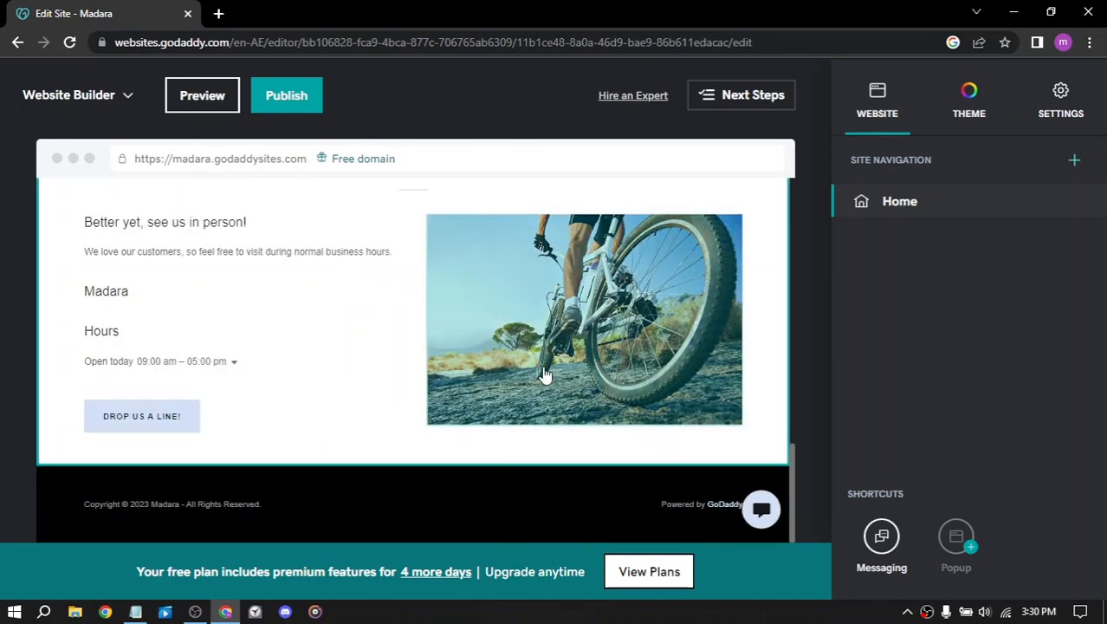
{"action": "mouse_move", "coordinate": [126, 429]}
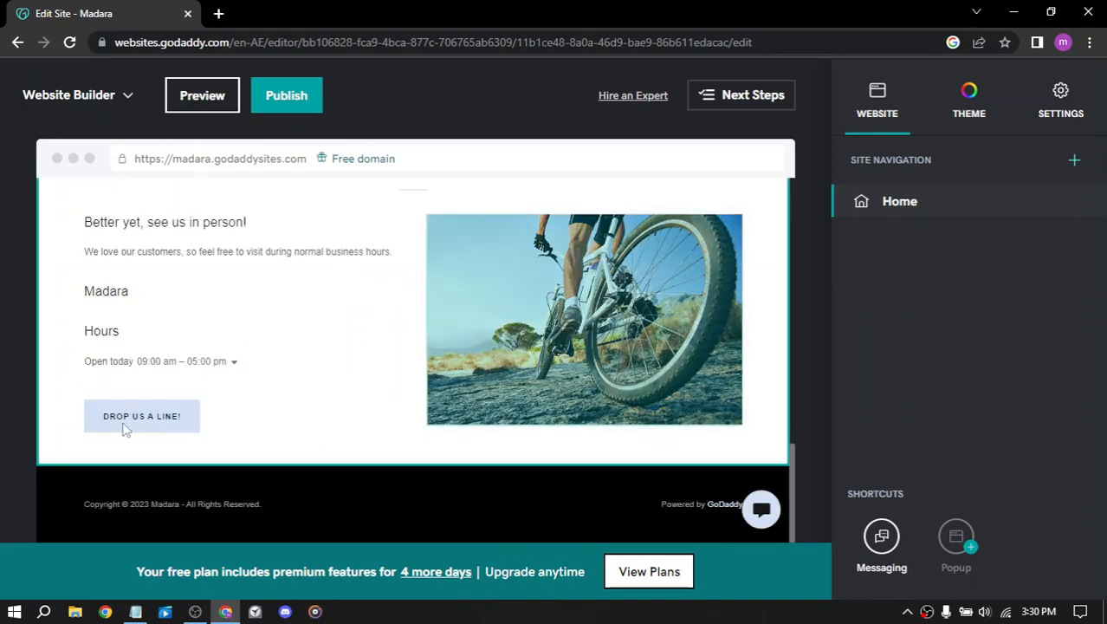
{"action": "scroll", "scroll_direction": "up", "scroll_amount": 3}
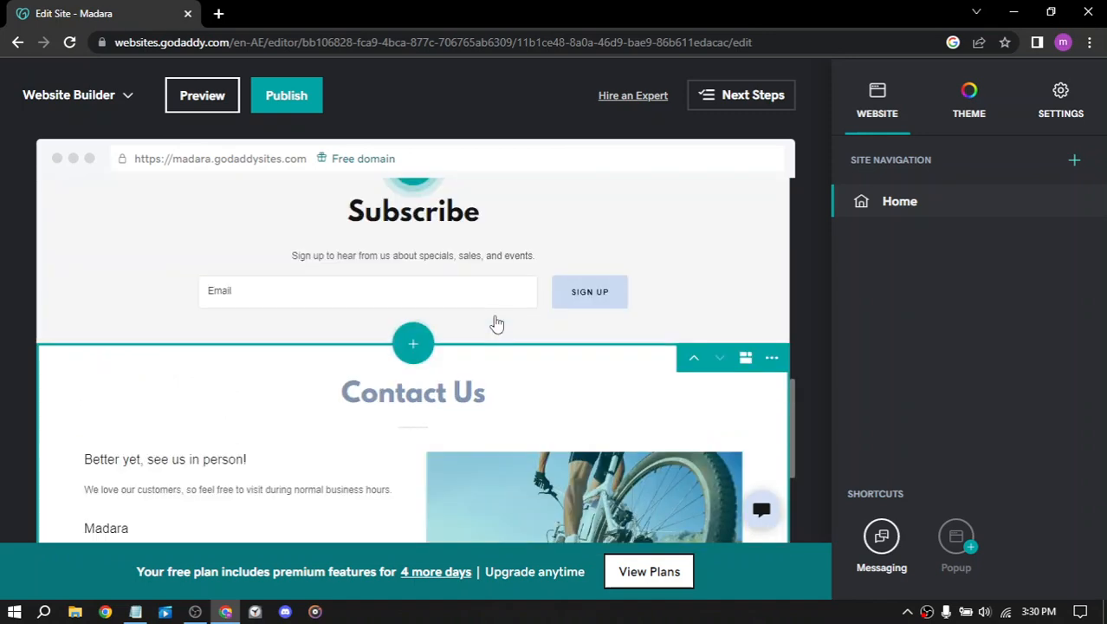
{"action": "scroll", "scroll_direction": "up", "scroll_amount": 3}
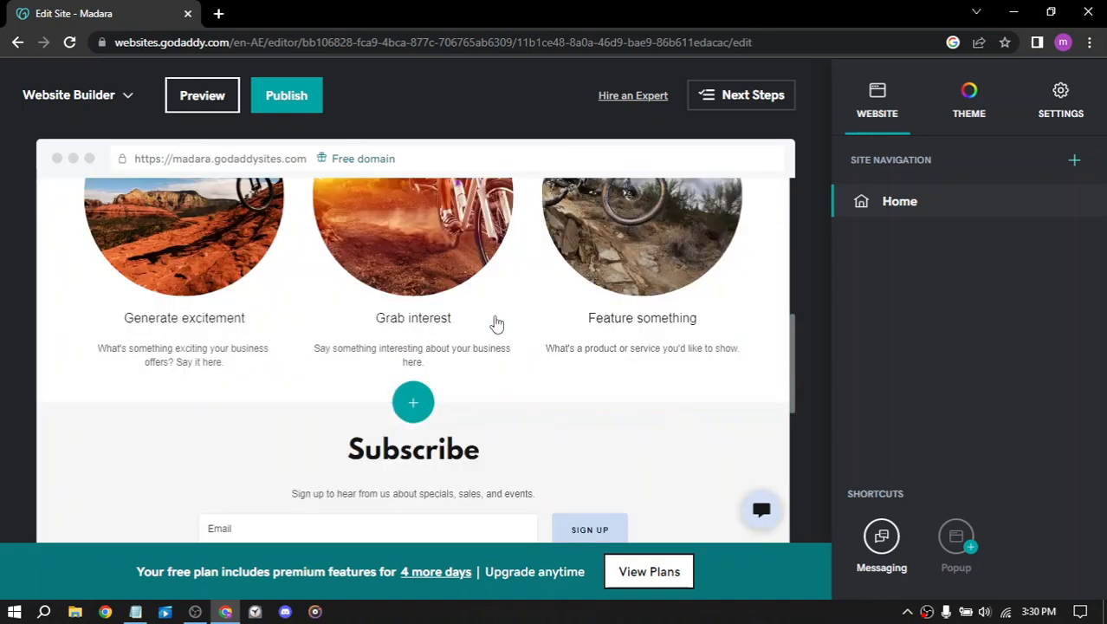
{"action": "mouse_move", "coordinate": [236, 325]}
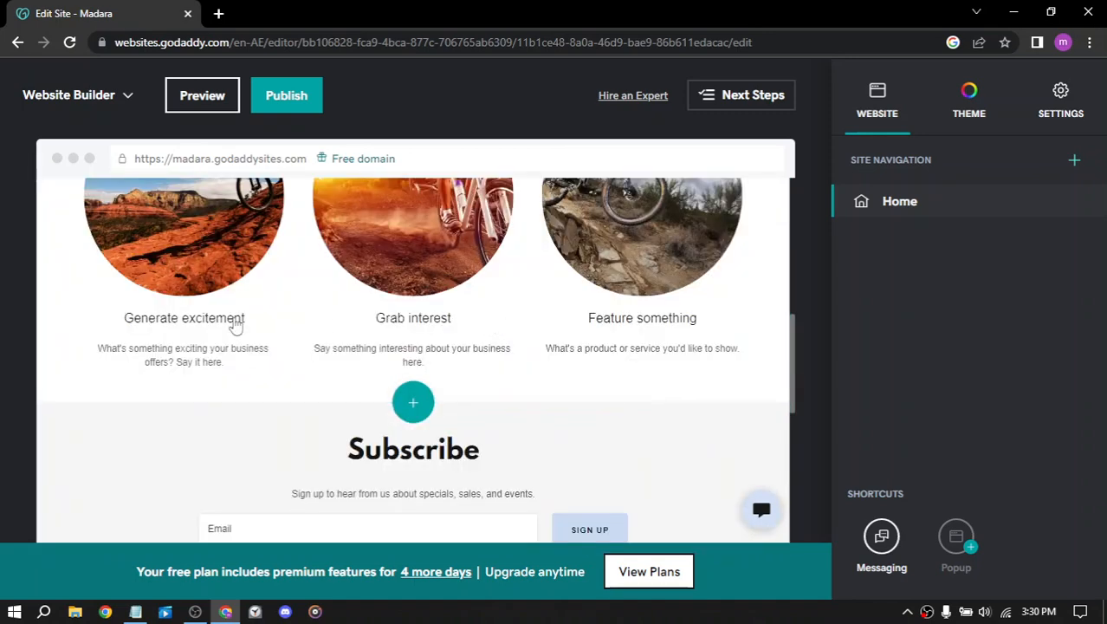
{"action": "mouse_move", "coordinate": [183, 185]}
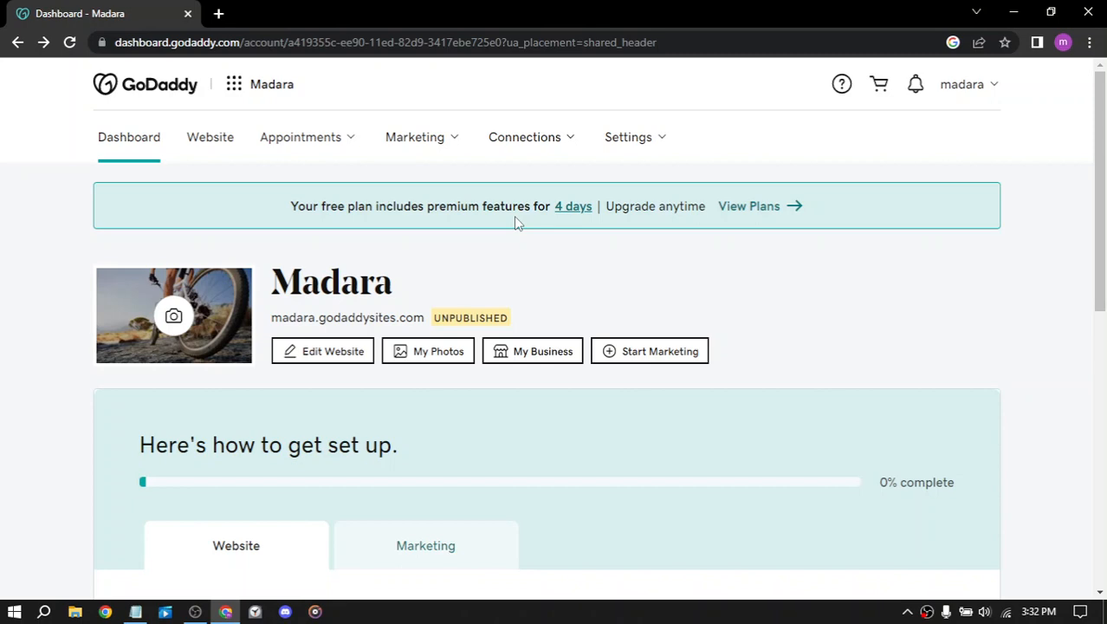
{"action": "scroll", "scroll_direction": "down", "scroll_amount": 3}
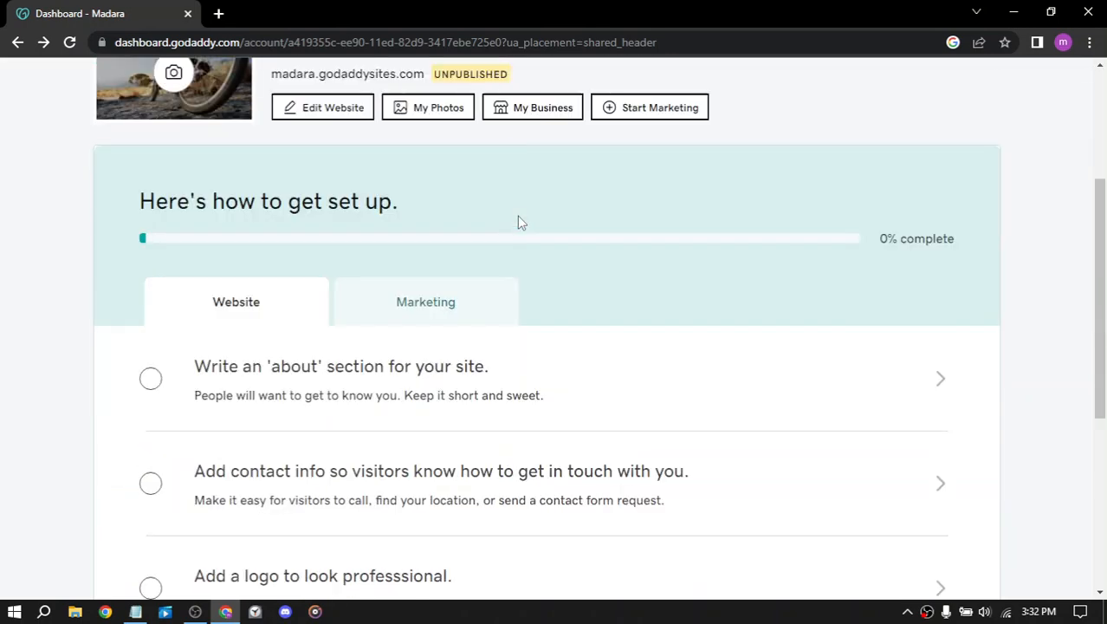
{"action": "scroll", "scroll_direction": "down", "scroll_amount": 3}
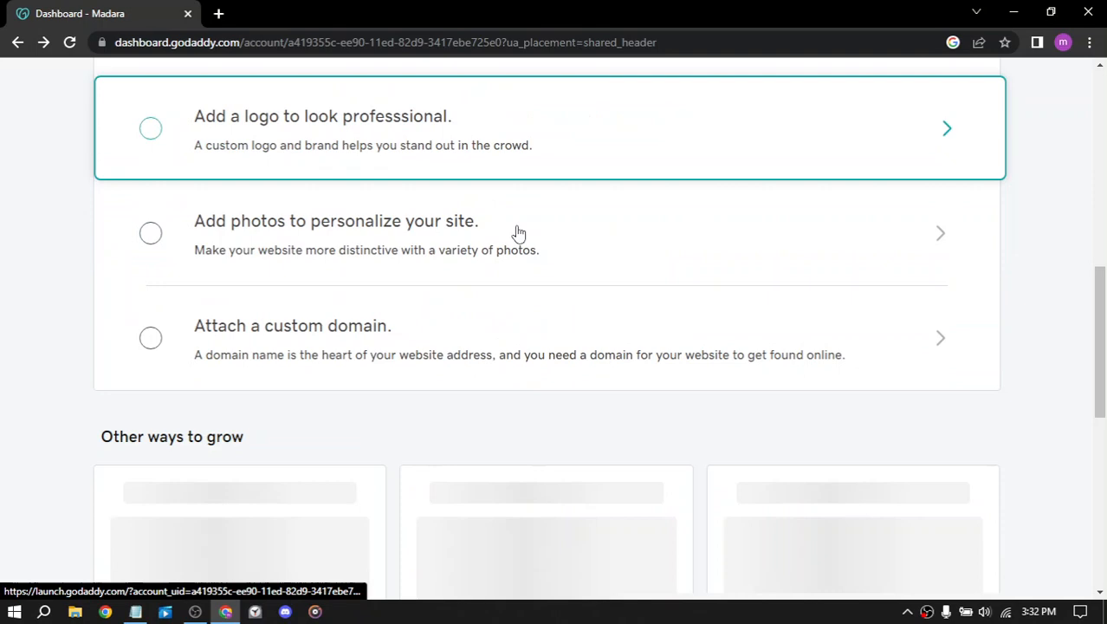
{"action": "scroll", "scroll_direction": "up", "scroll_amount": 3}
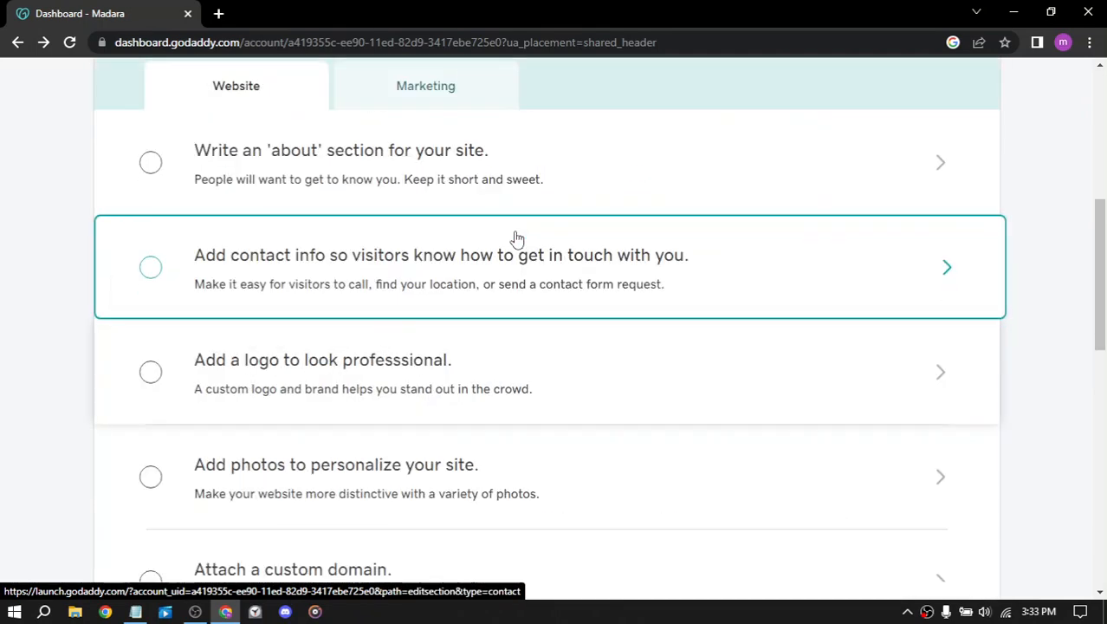
{"action": "scroll", "scroll_direction": "up", "scroll_amount": 3}
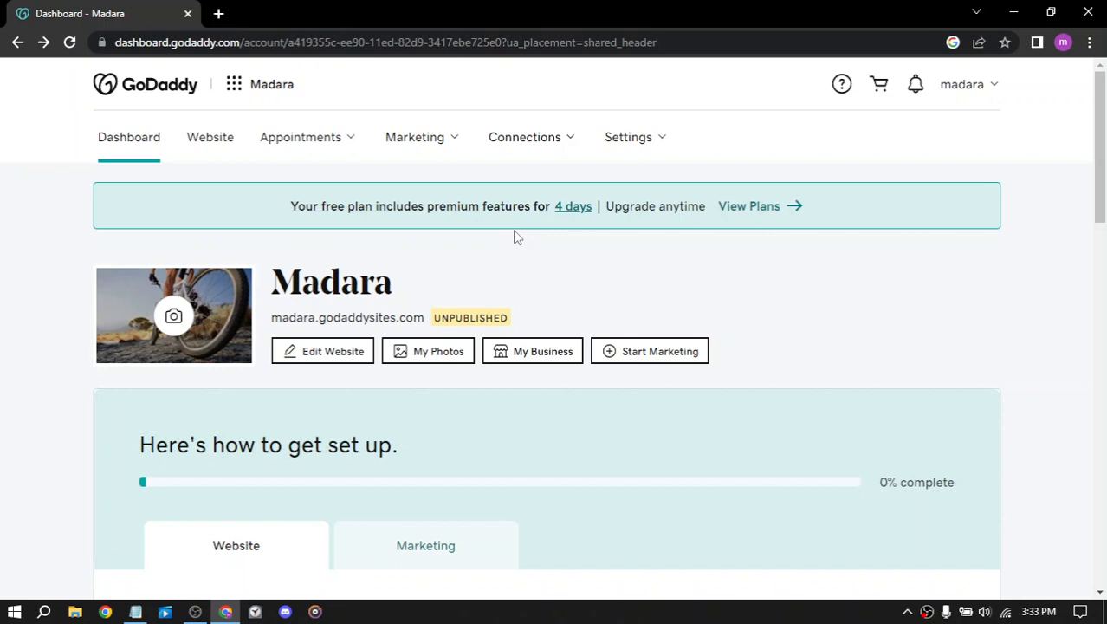
{"action": "mouse_move", "coordinate": [751, 301]}
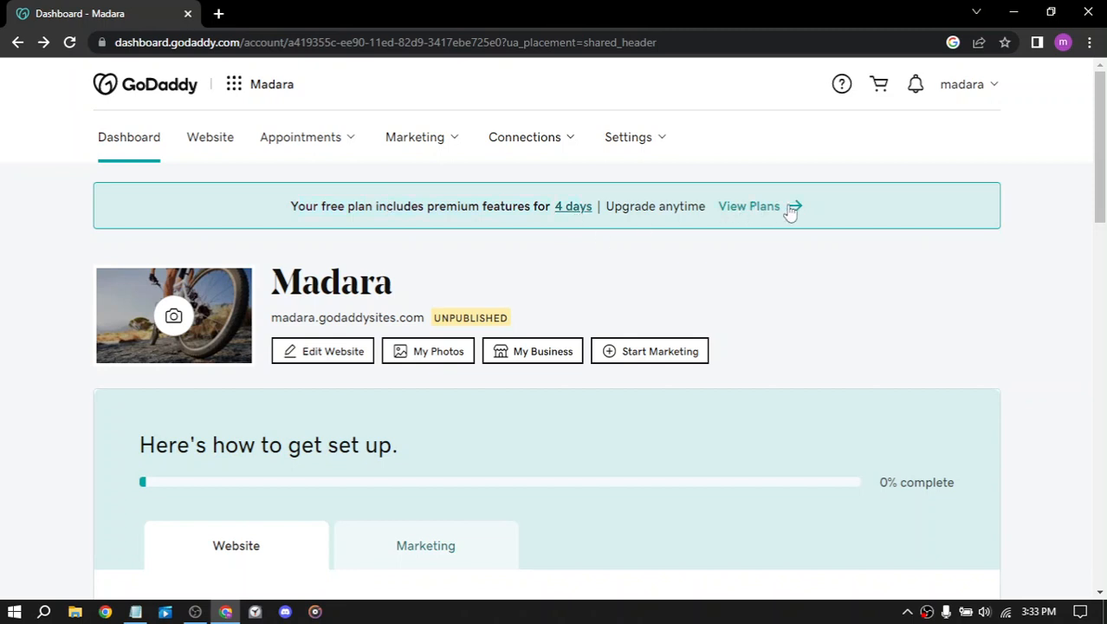
{"action": "mouse_move", "coordinate": [747, 214]}
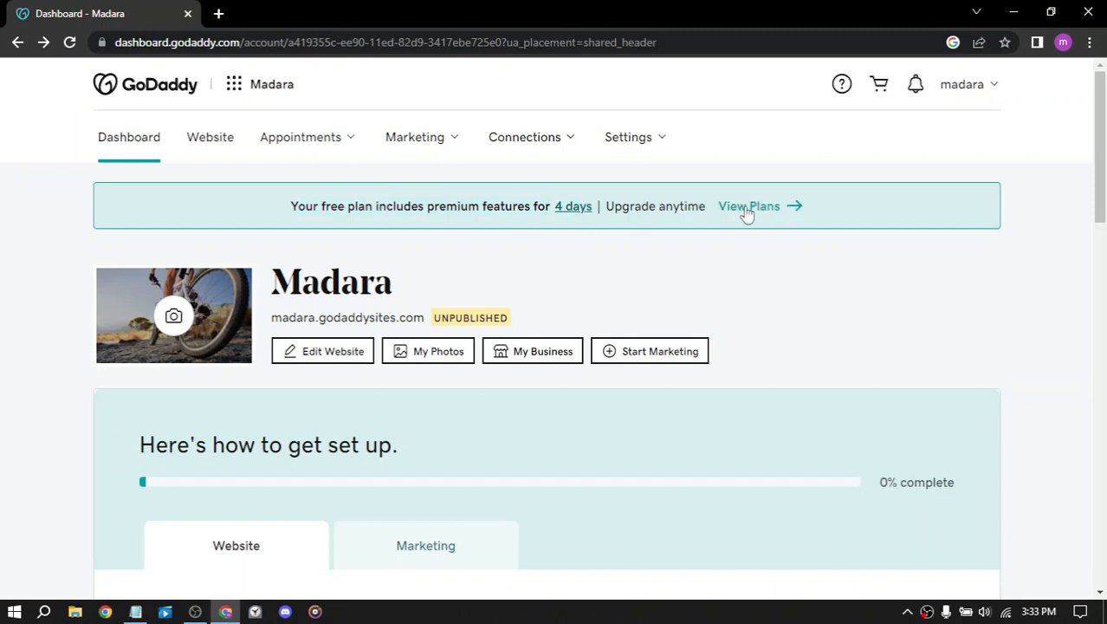
- Open the Basic, Standard and Premium plan comparison from the free-plan banner
{"action": "left_click", "coordinate": [748, 206]}
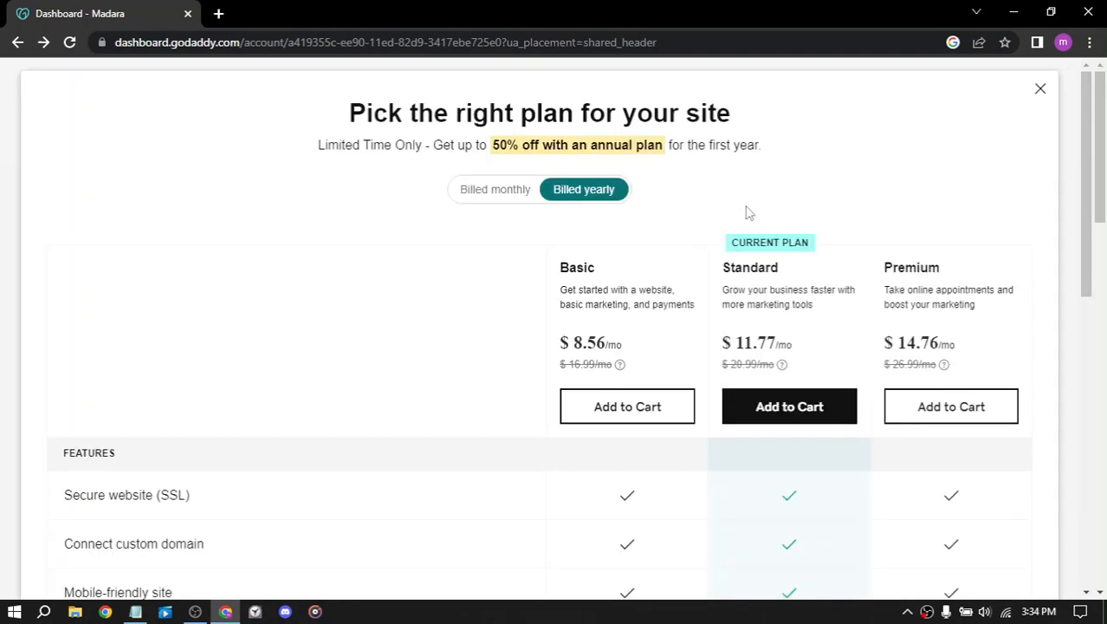
{"action": "mouse_move", "coordinate": [547, 288]}
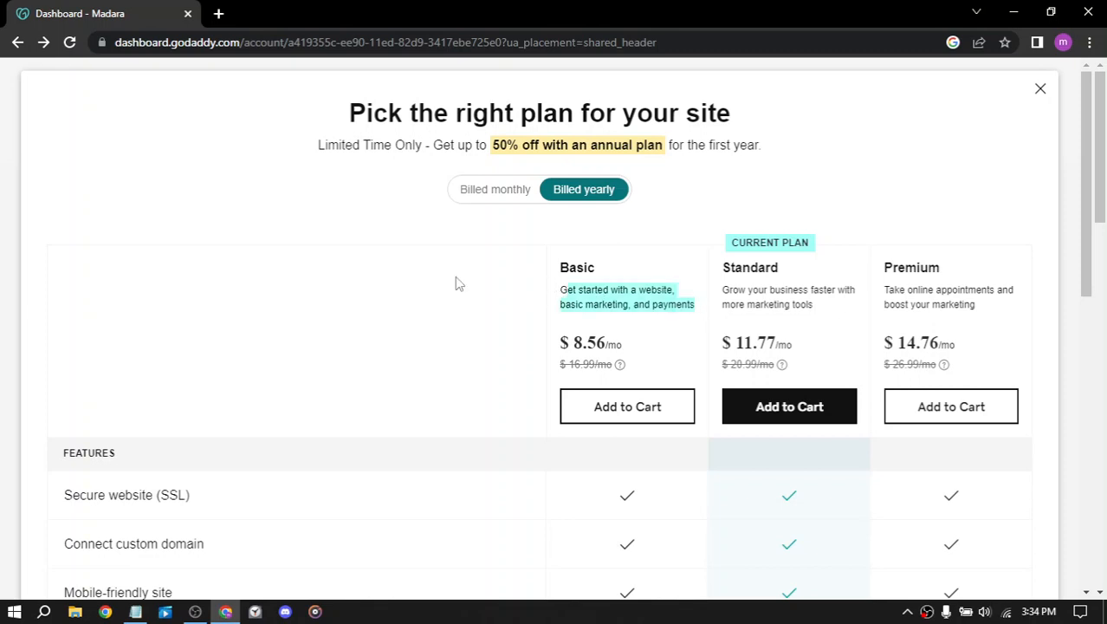
{"action": "mouse_move", "coordinate": [719, 269]}
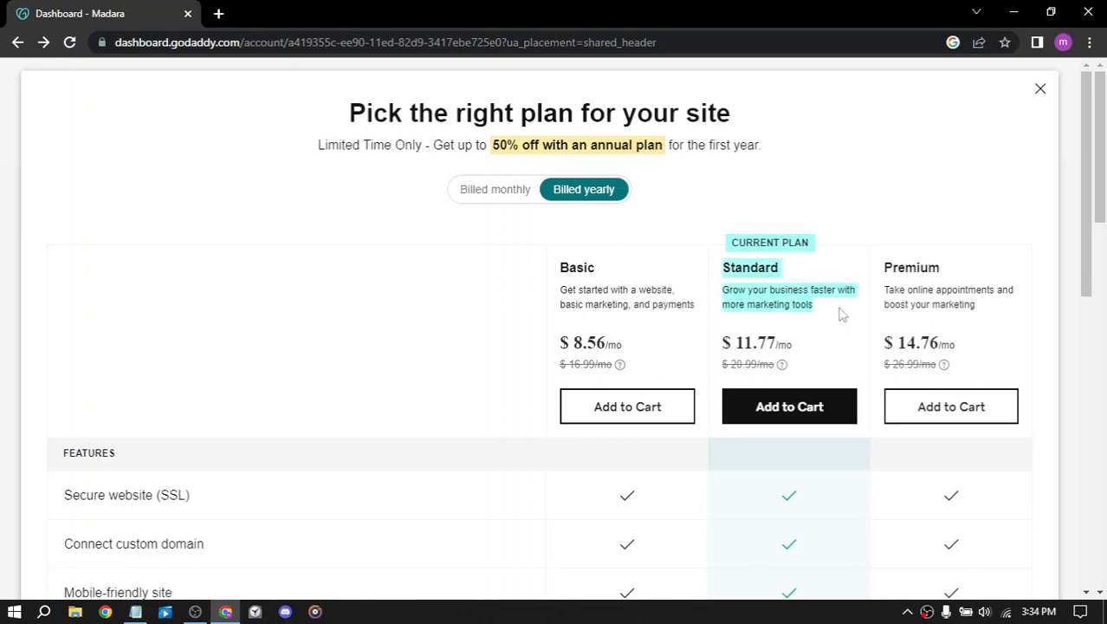
{"action": "mouse_move", "coordinate": [823, 333]}
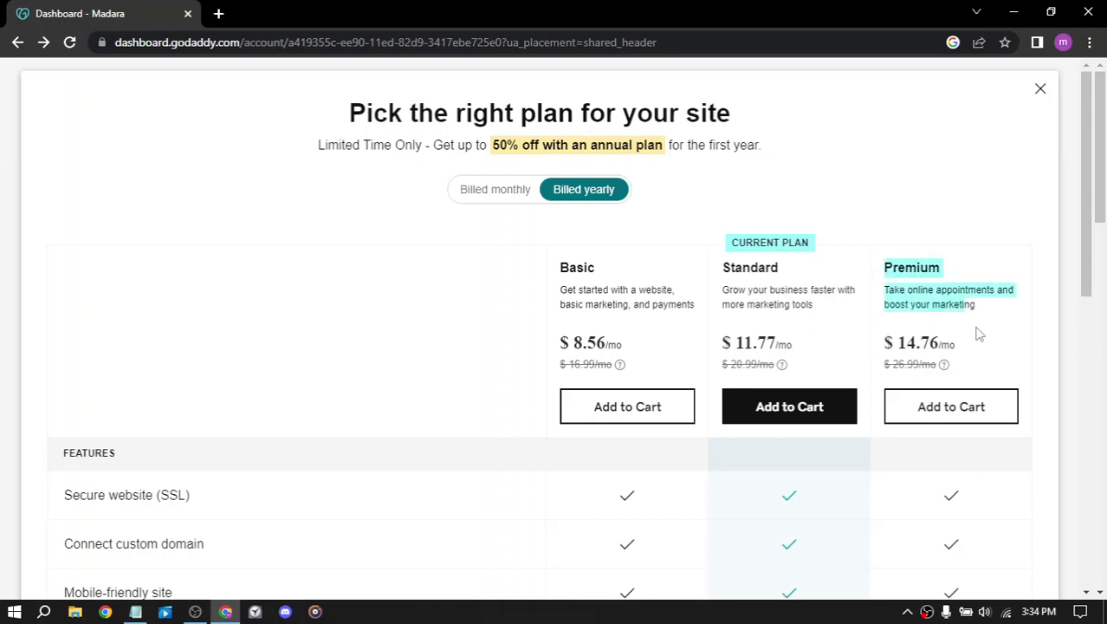
- Review plan features, then show monthly prices: Basic $16.99, Standard $20.99, Premium $26.99
{"action": "scroll", "scroll_direction": "down", "scroll_amount": 3}
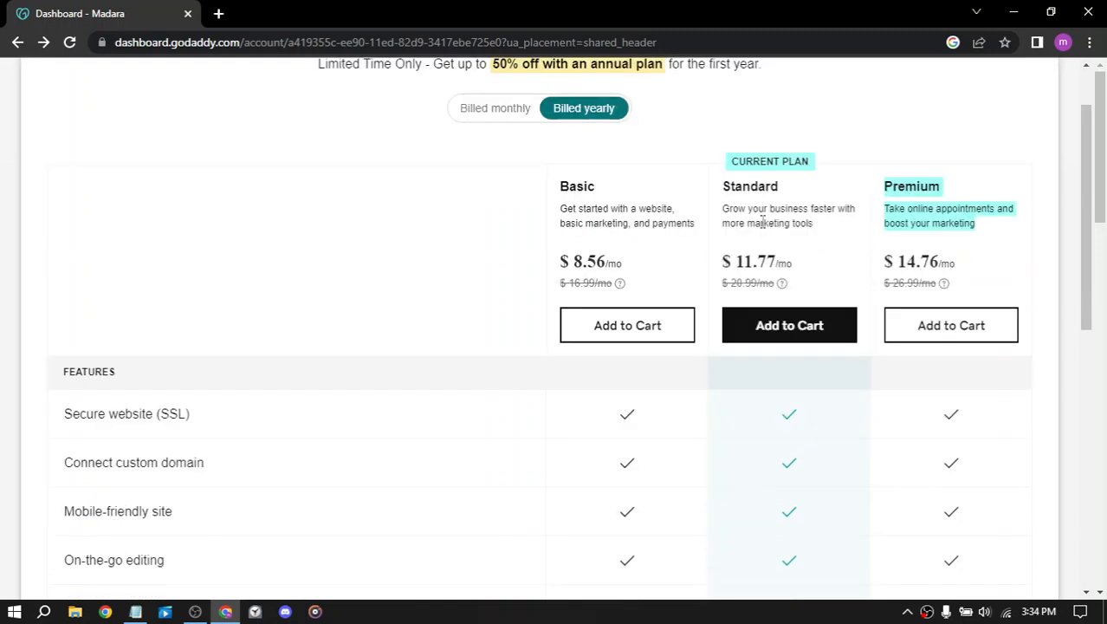
{"action": "scroll", "scroll_direction": "down", "scroll_amount": 3}
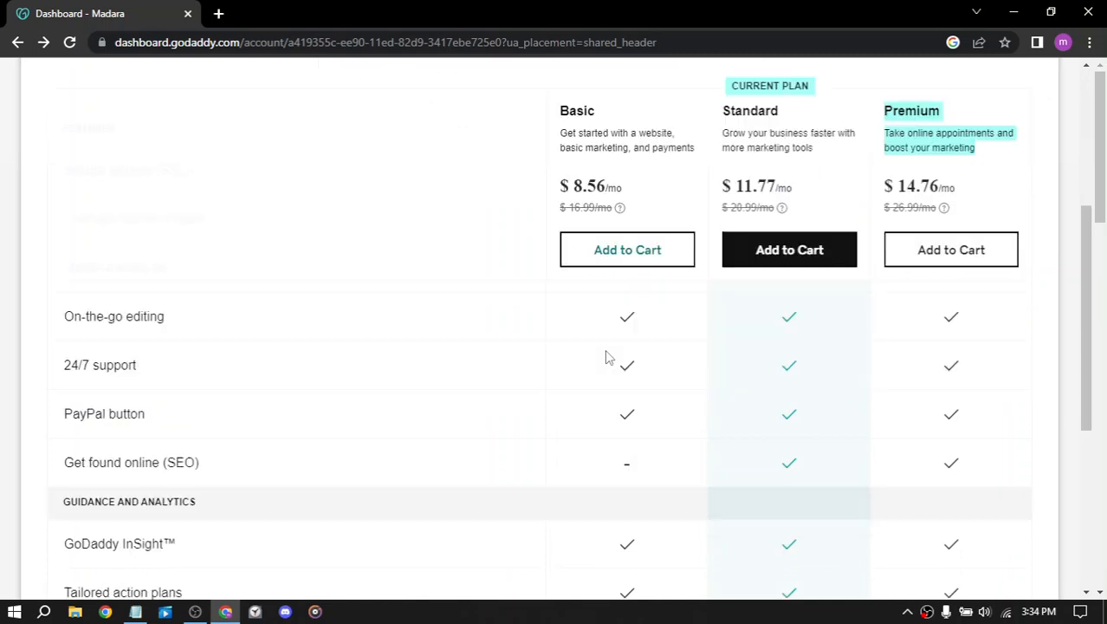
{"action": "scroll", "scroll_direction": "up", "scroll_amount": 3}
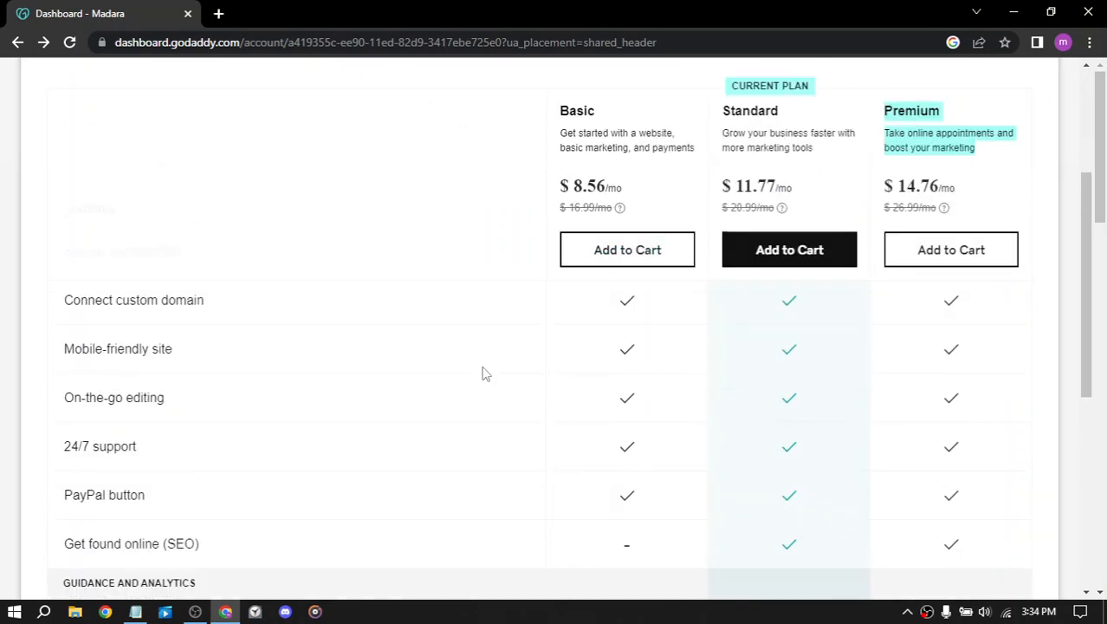
{"action": "mouse_move", "coordinate": [467, 260]}
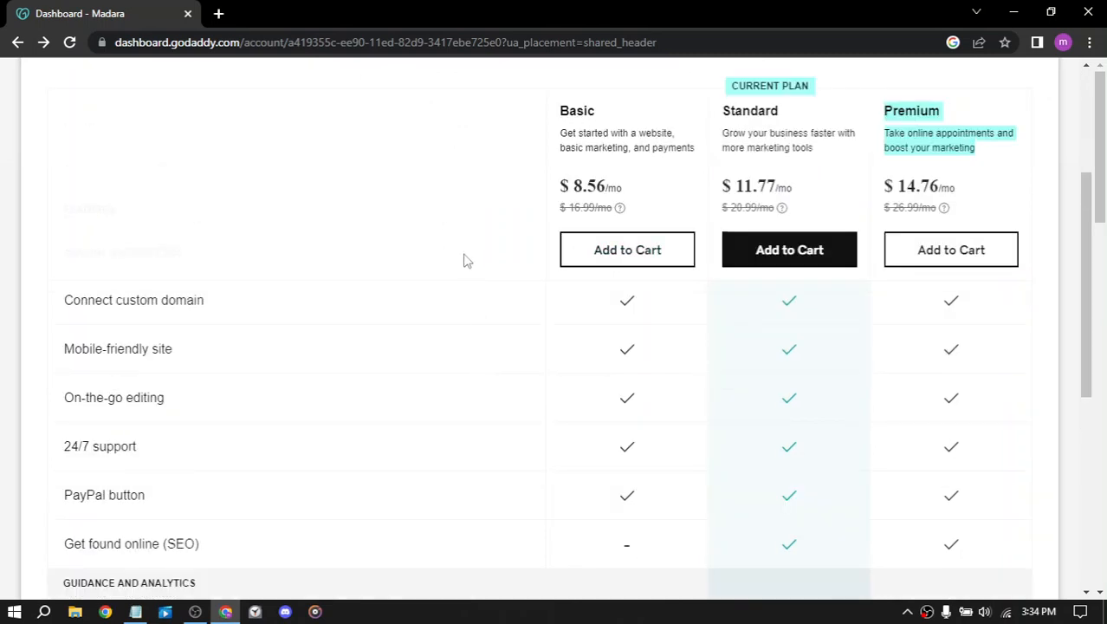
{"action": "scroll", "scroll_direction": "down", "scroll_amount": 3}
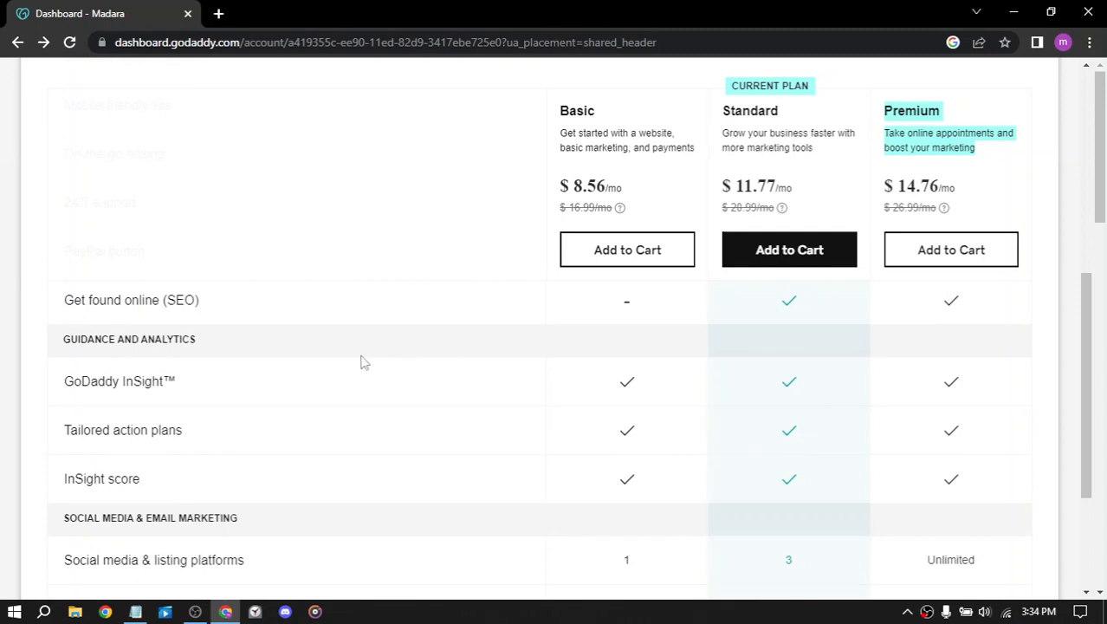
{"action": "mouse_move", "coordinate": [67, 305]}
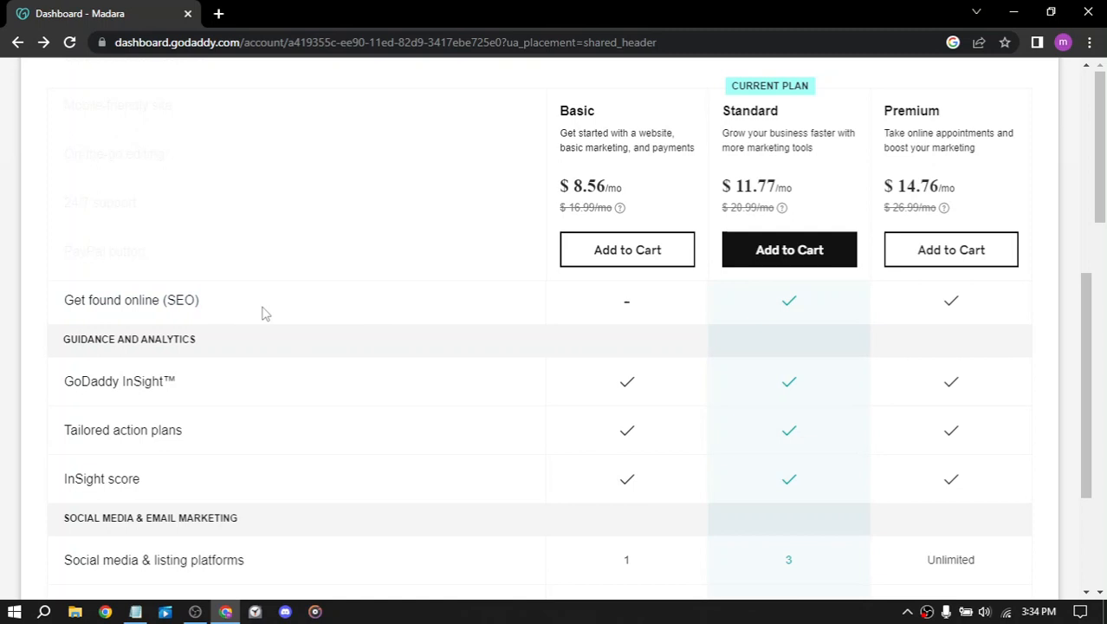
{"action": "scroll", "scroll_direction": "down", "scroll_amount": 3}
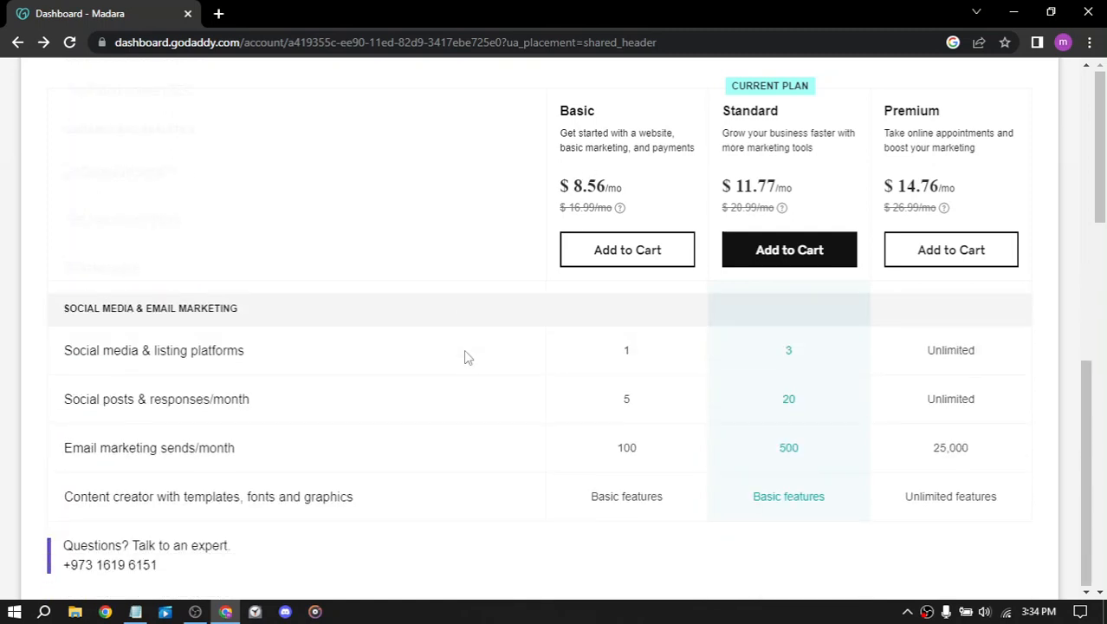
{"action": "mouse_move", "coordinate": [797, 444]}
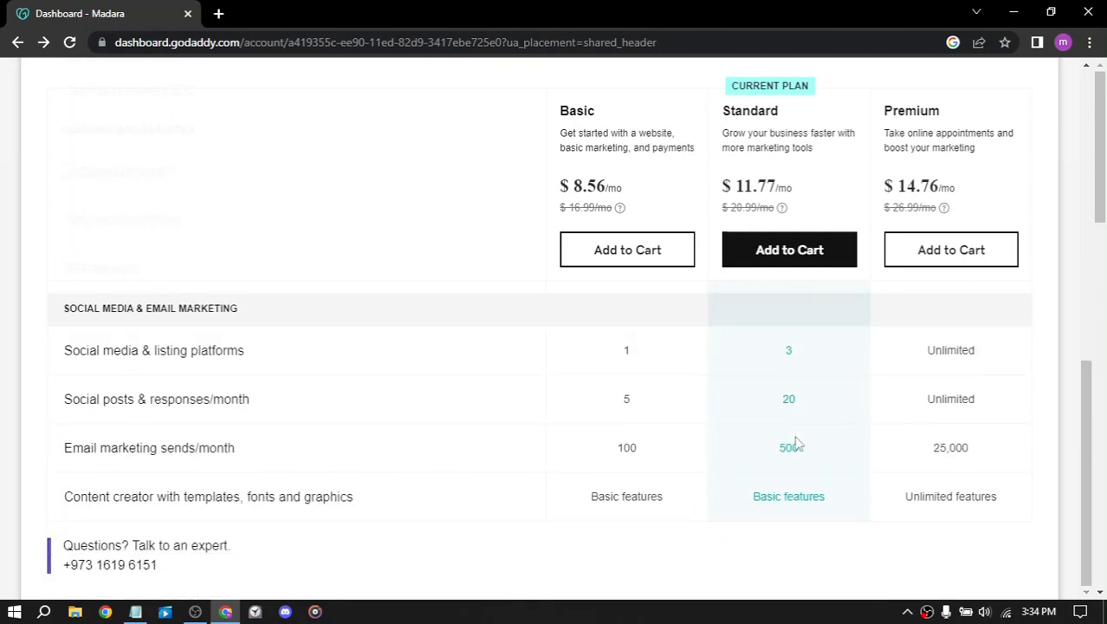
{"action": "mouse_move", "coordinate": [473, 222]}
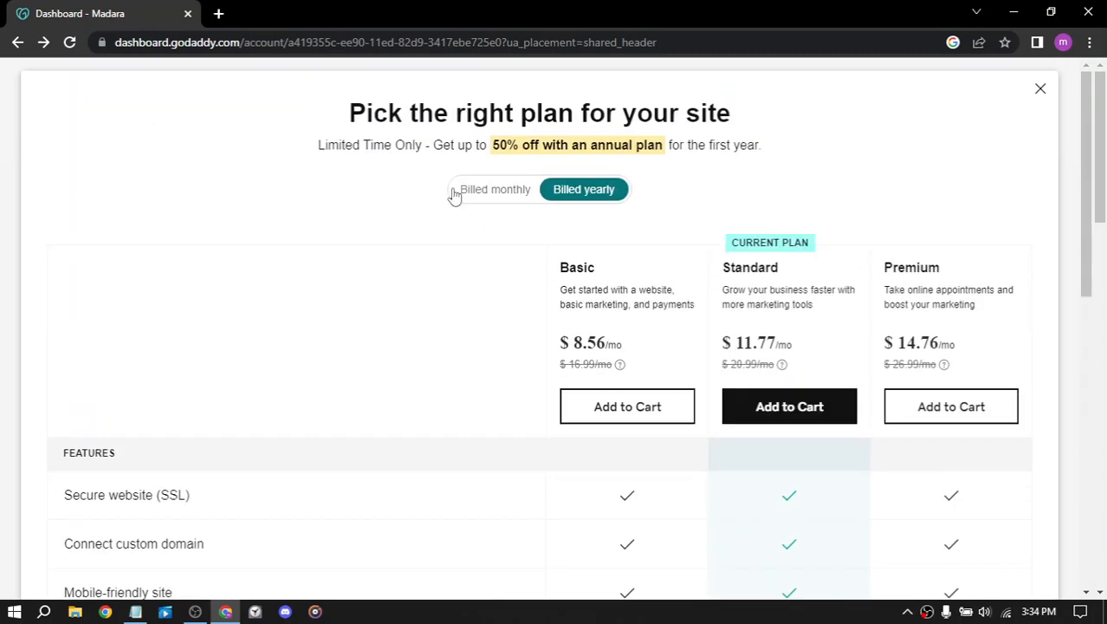
{"action": "mouse_move", "coordinate": [492, 190]}
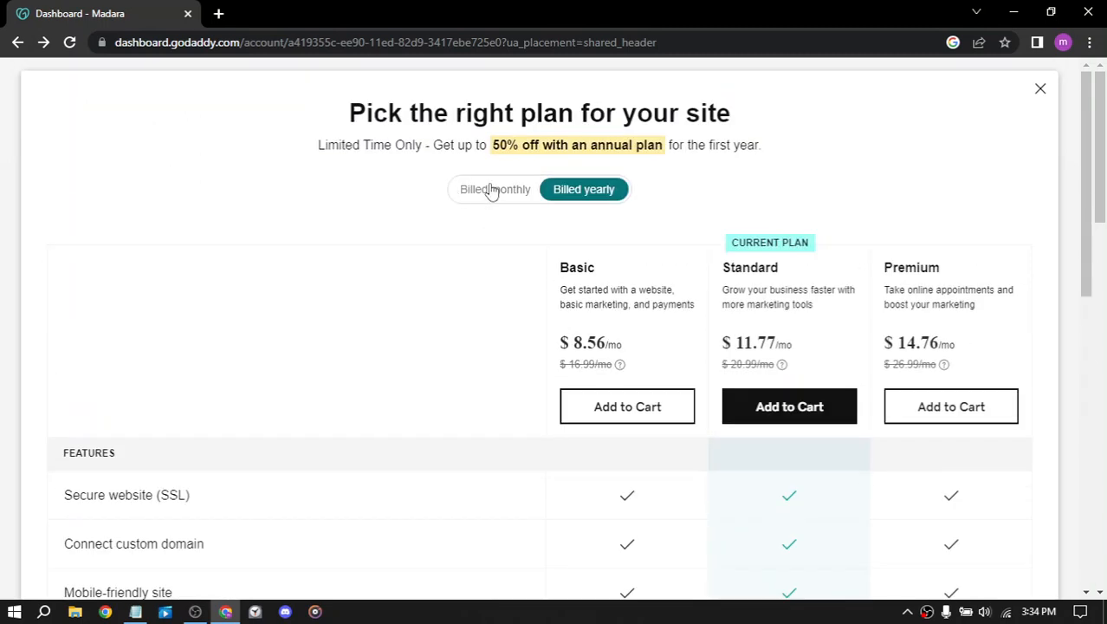
{"action": "left_click", "coordinate": [495, 189]}
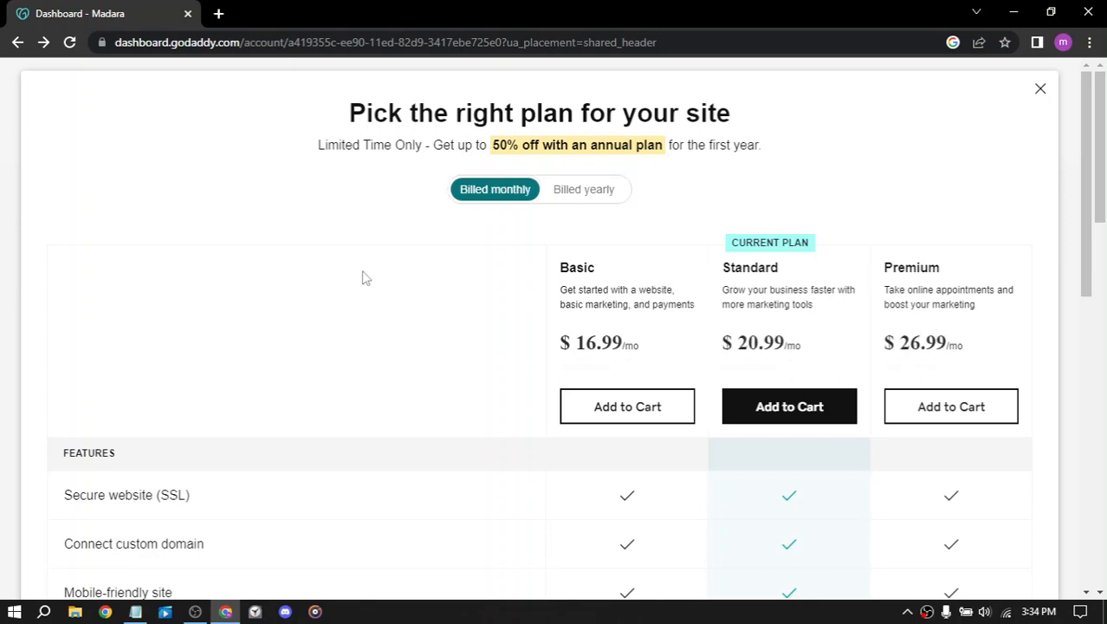